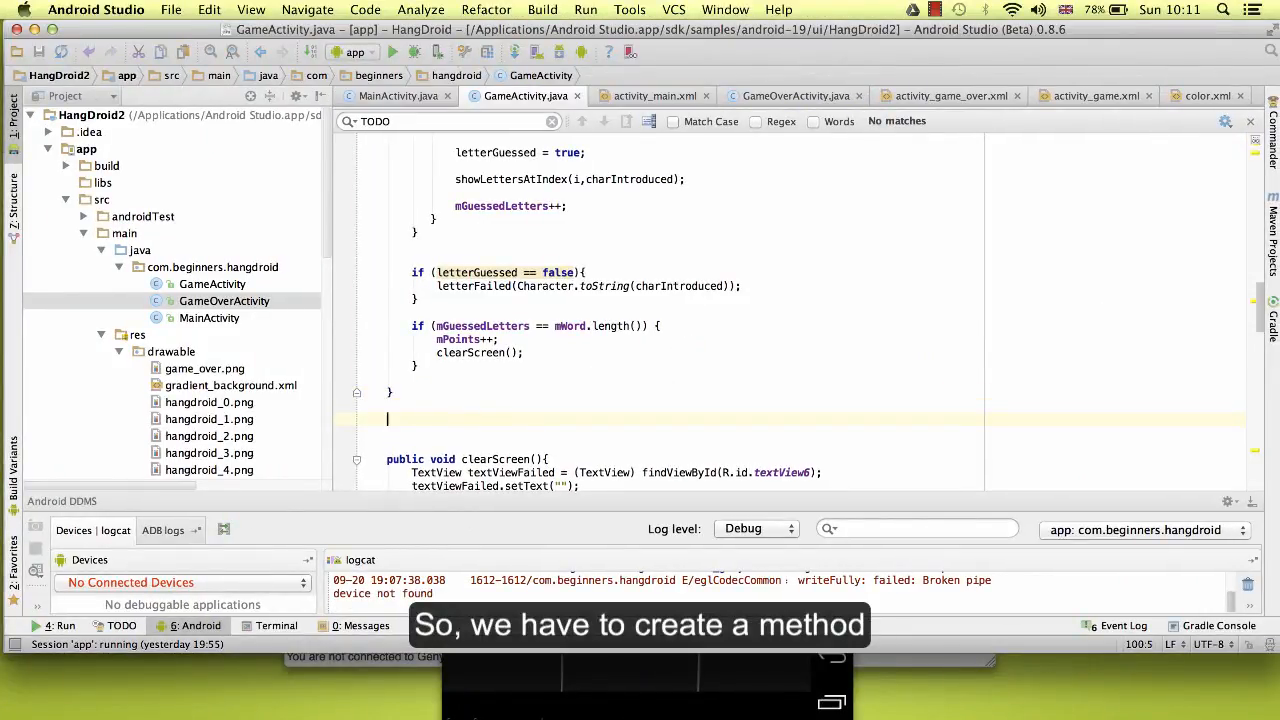
Declare 'public void setRandomWord(){' above clearScreen and let the IDE close the brace.
type("public void setRandomW")
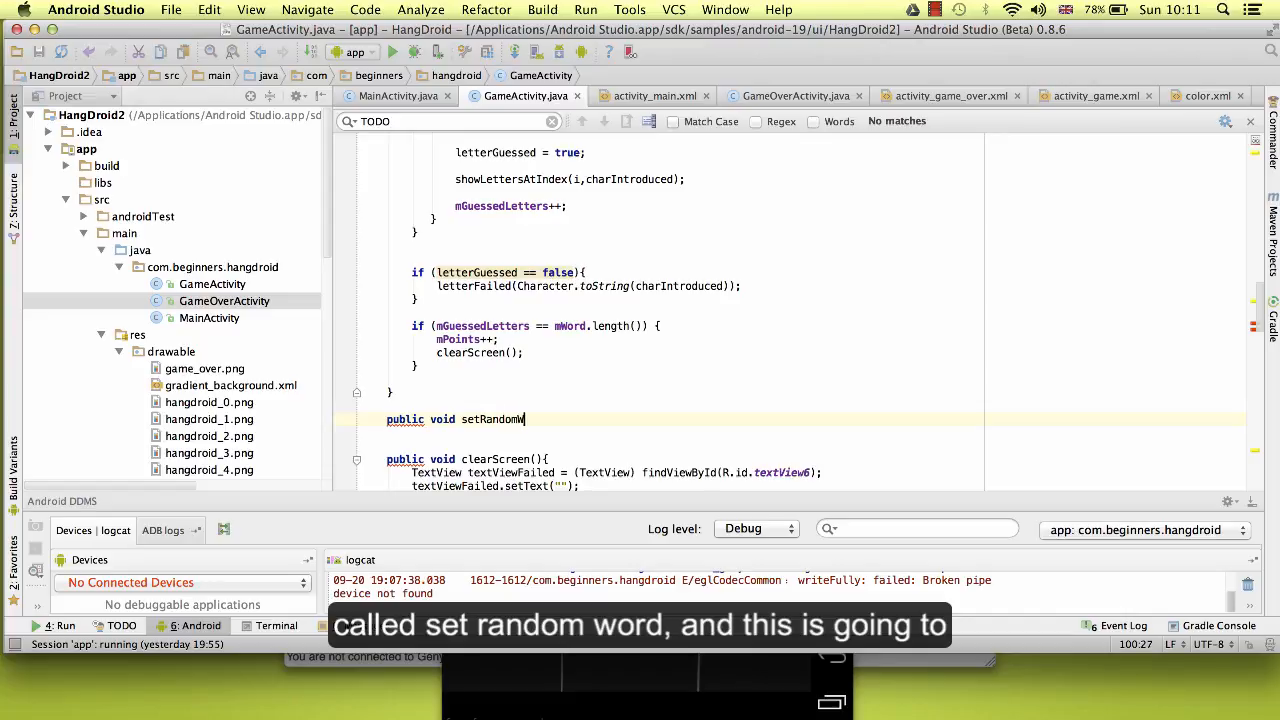
type("(){")
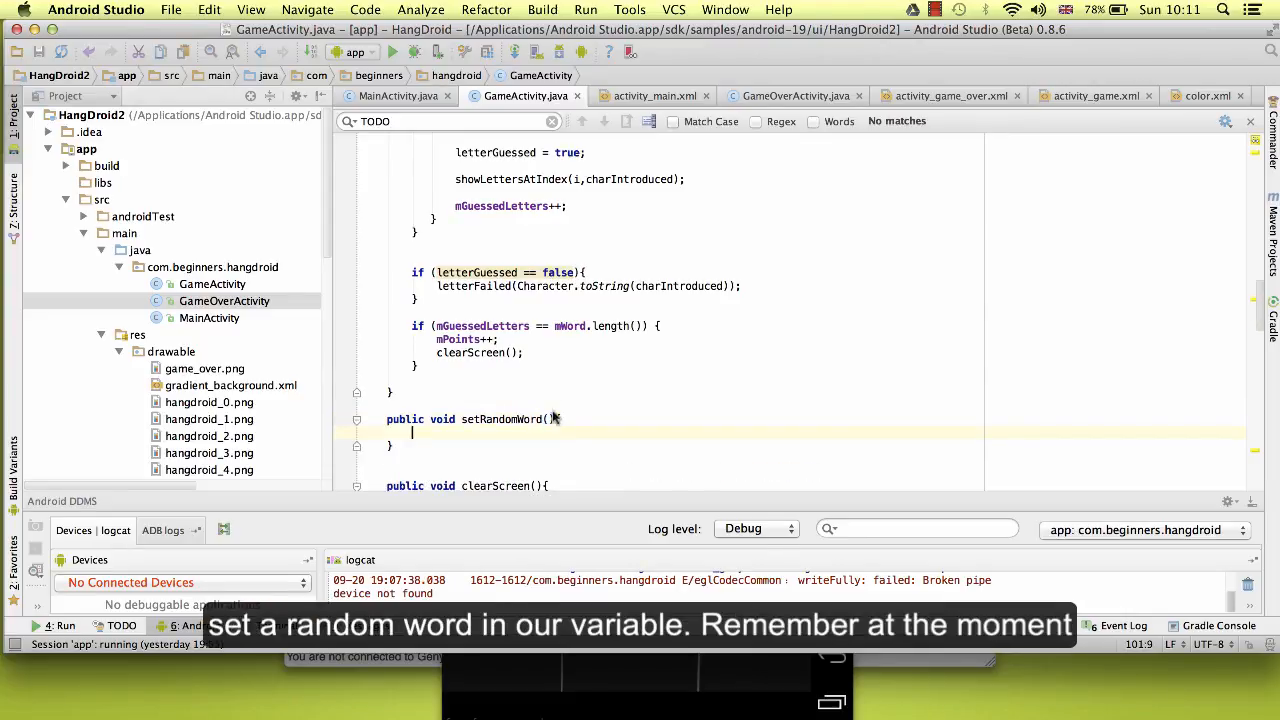
scroll("down", 3)
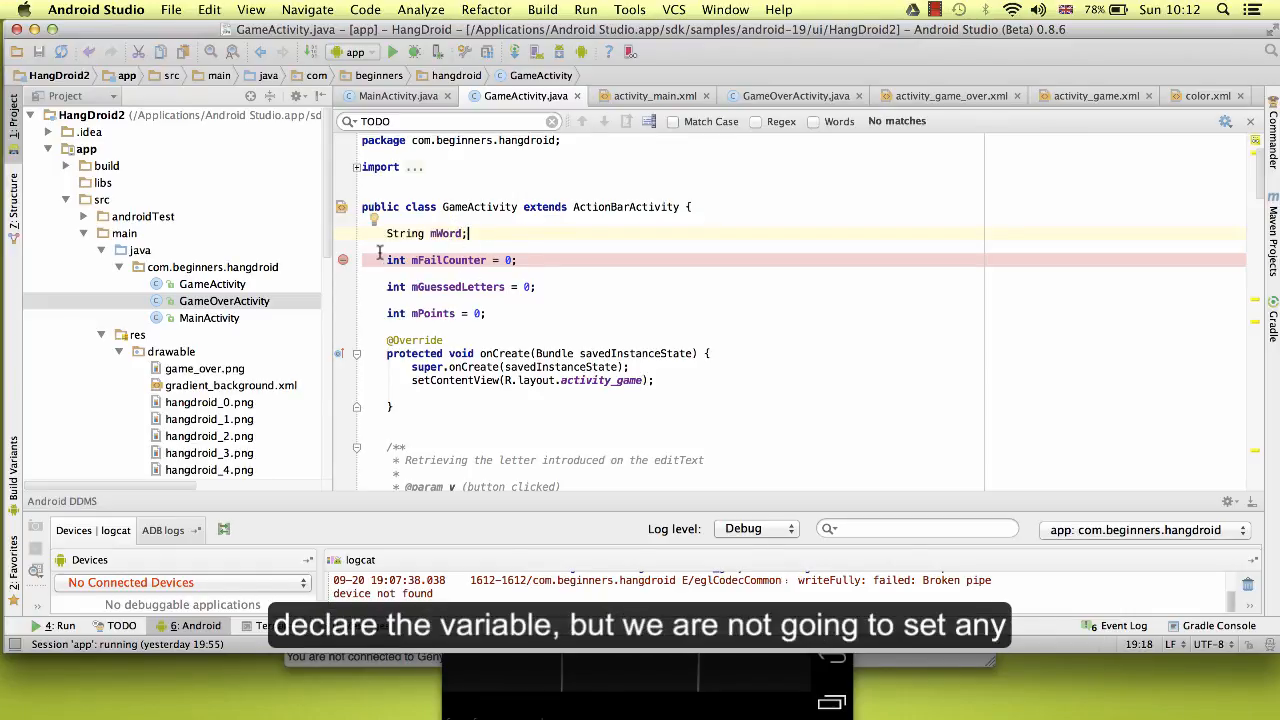
Write the comment '//TODO set a value to mWord' inside setRandomWord.
left_click(468, 232)
type("public void setRandomWord(){")
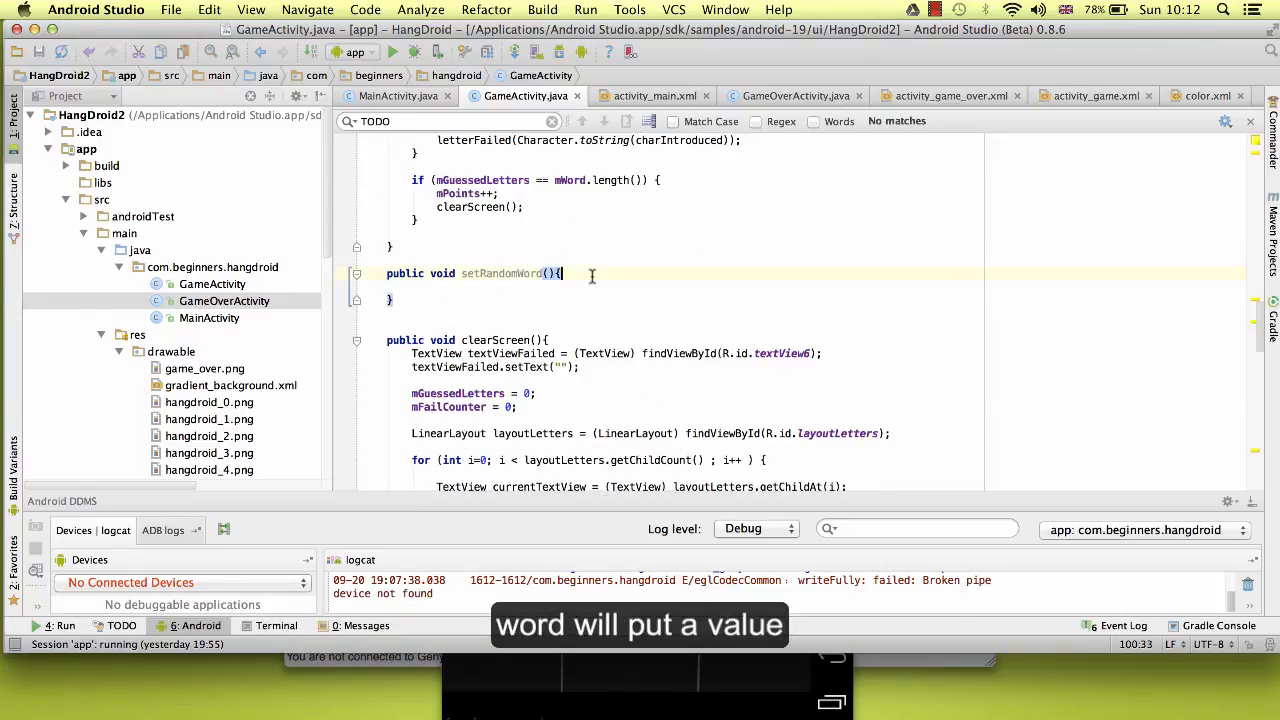
type("//TODO")
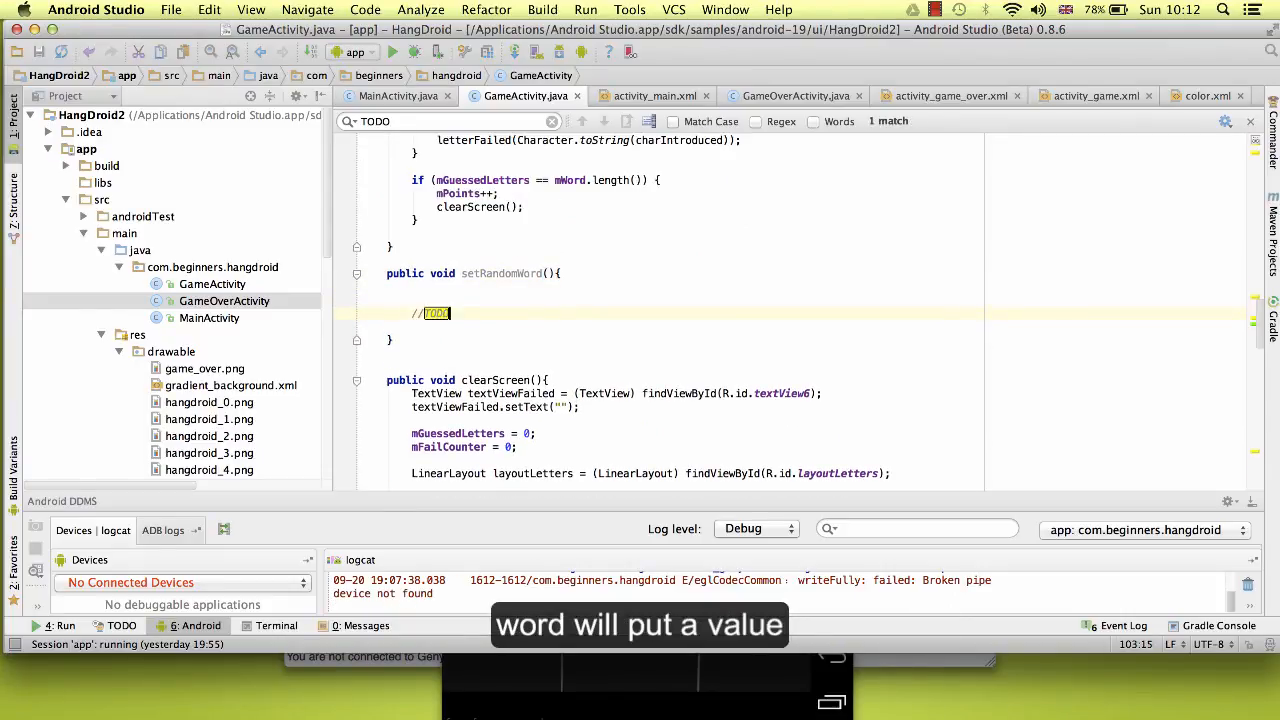
type("set a value to mWORD")
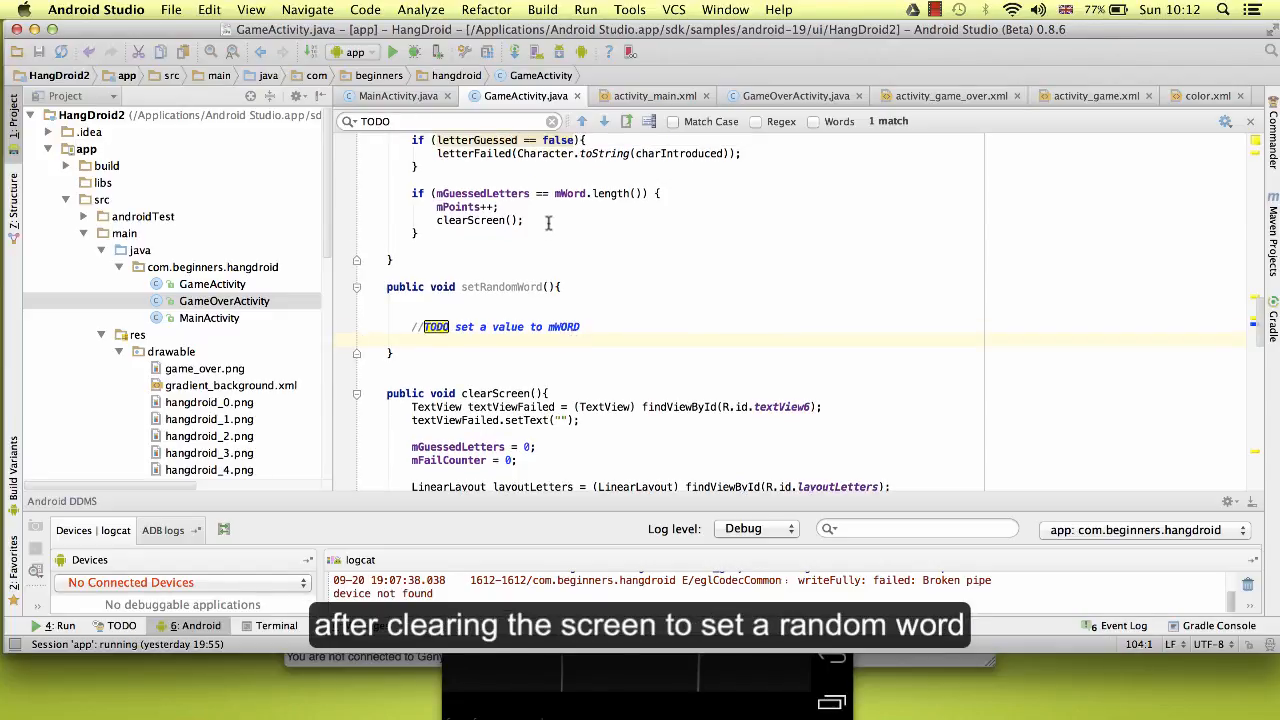
type("set")
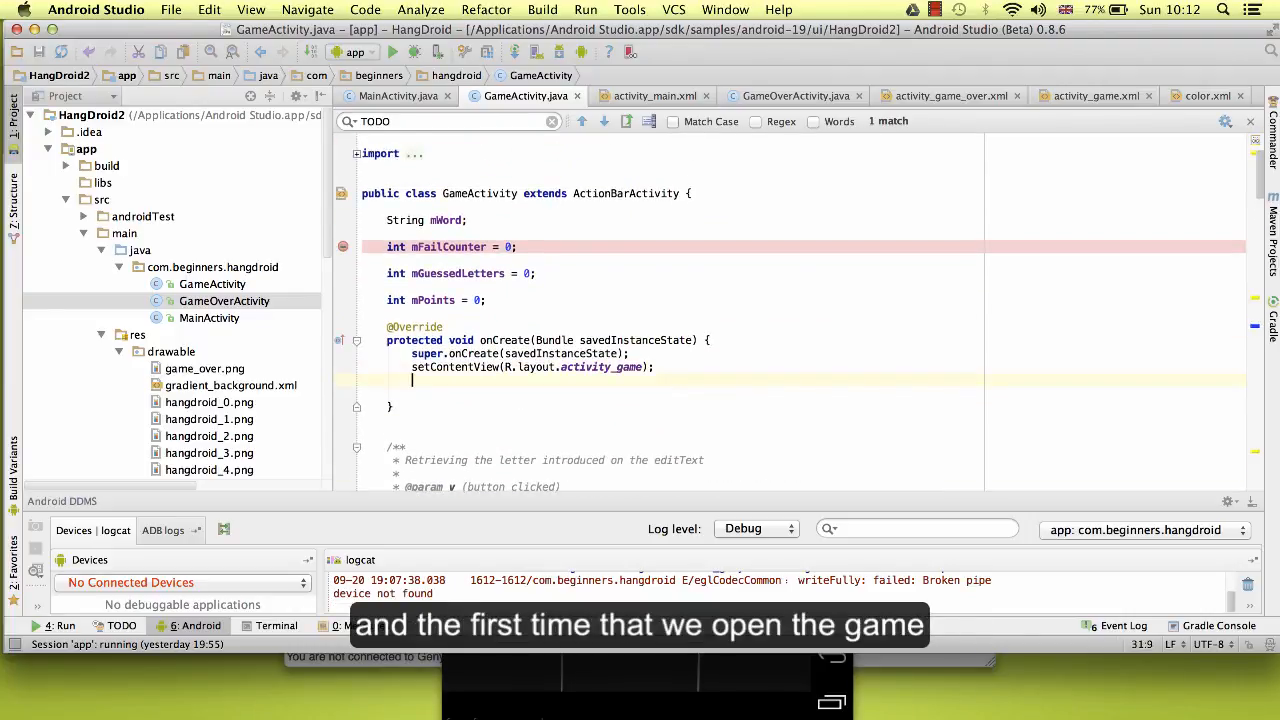
Add the call 'setRandomWord();' in onCreate right after setContentView.
type("setRandomWord();")
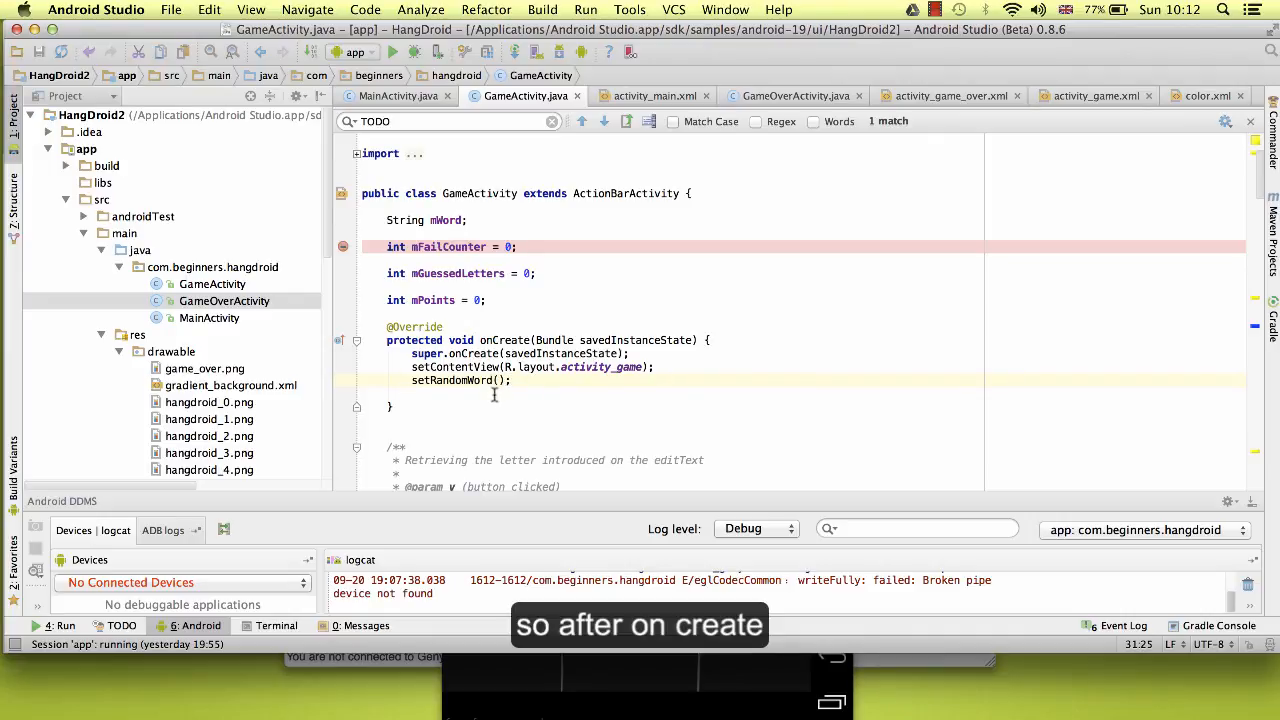
scroll("down", 3)
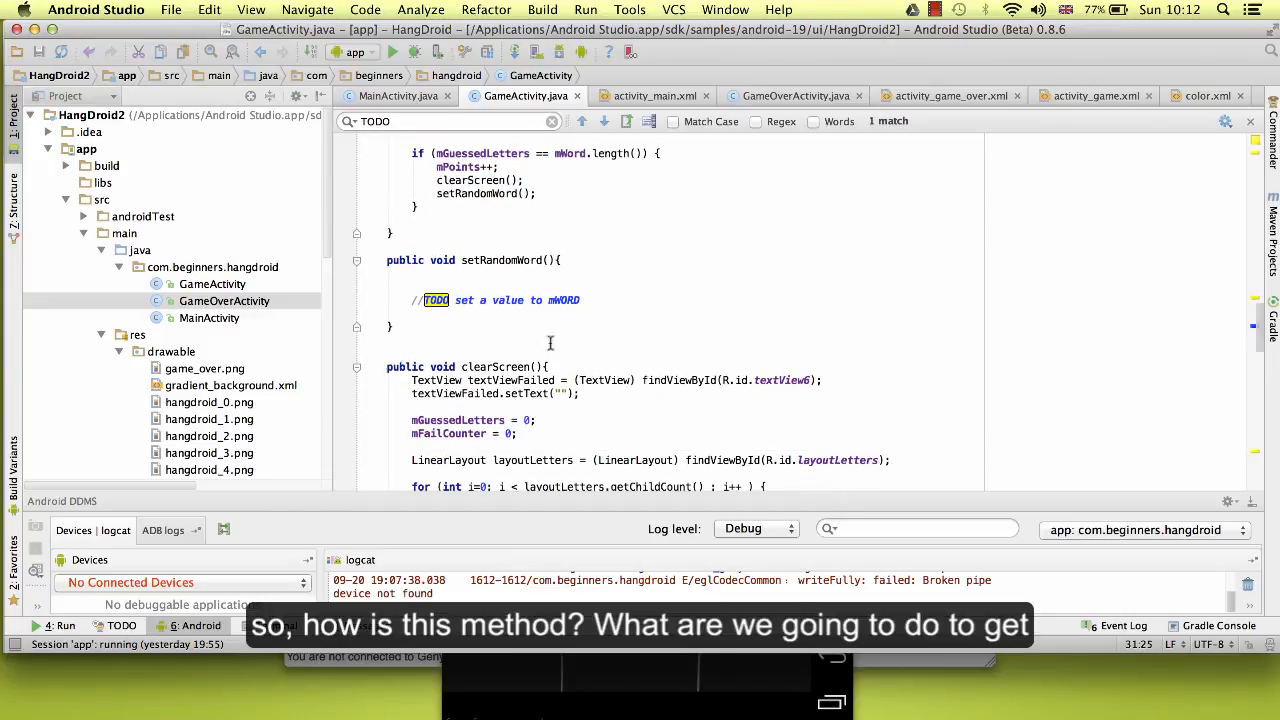
left_click(580, 260)
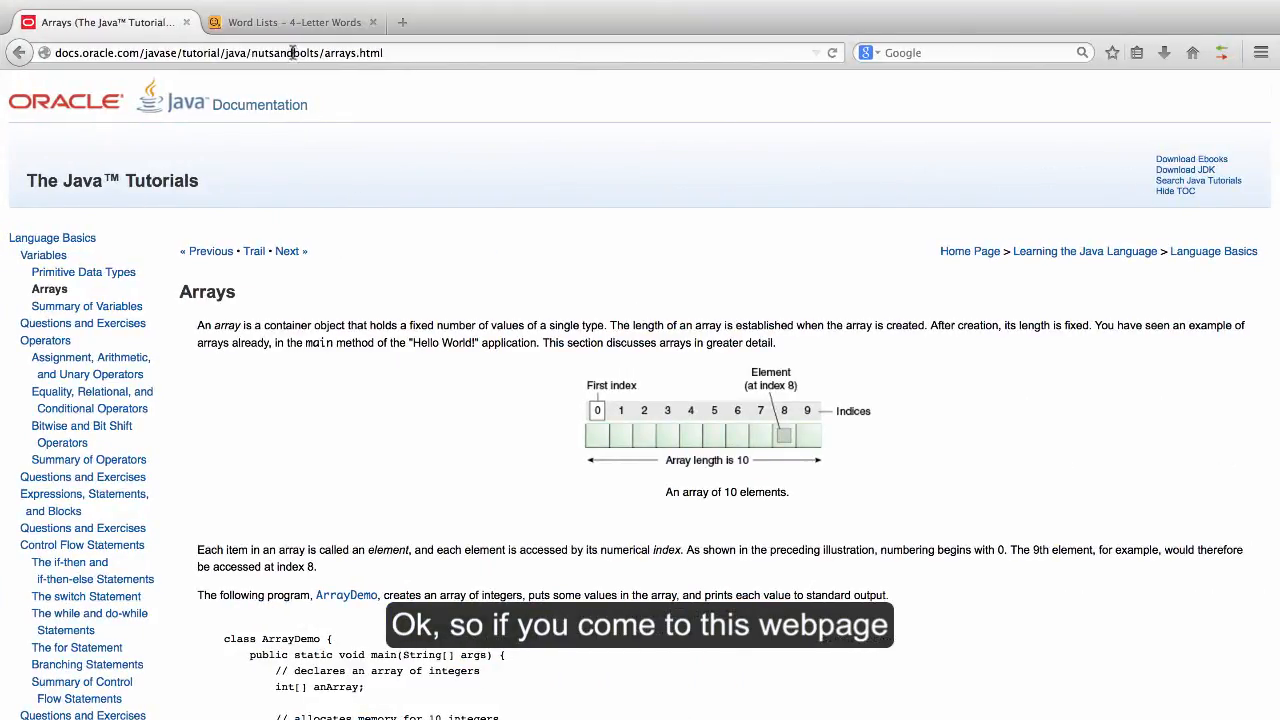
Switch to the bestwordlist.com 4-letter words tab and scroll through the list.
left_click(290, 22)
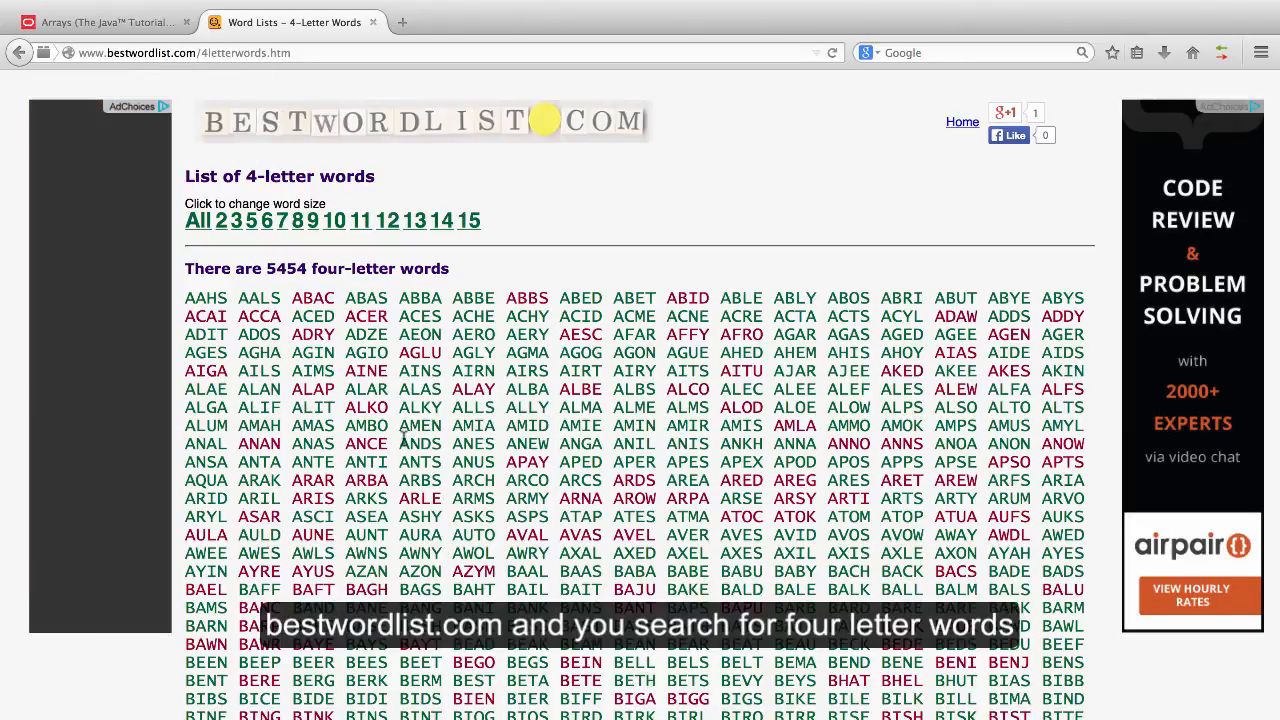
scroll("down", 3)
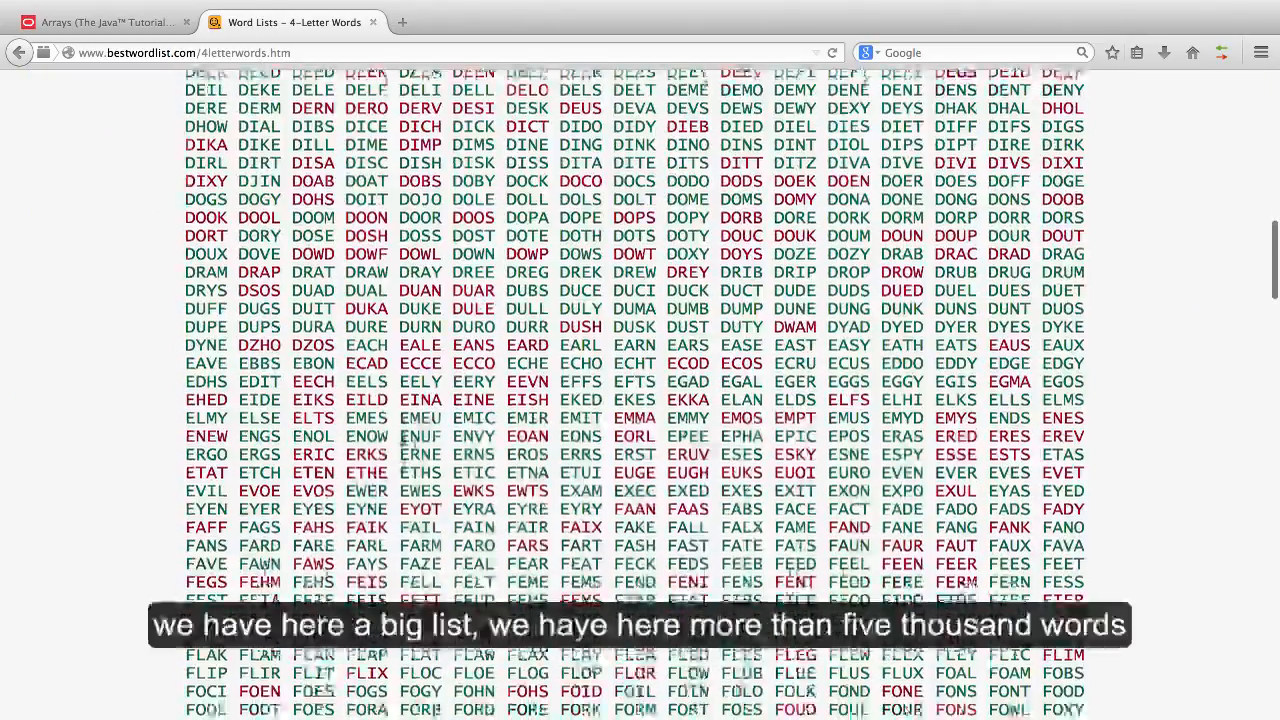
scroll("up", 3)
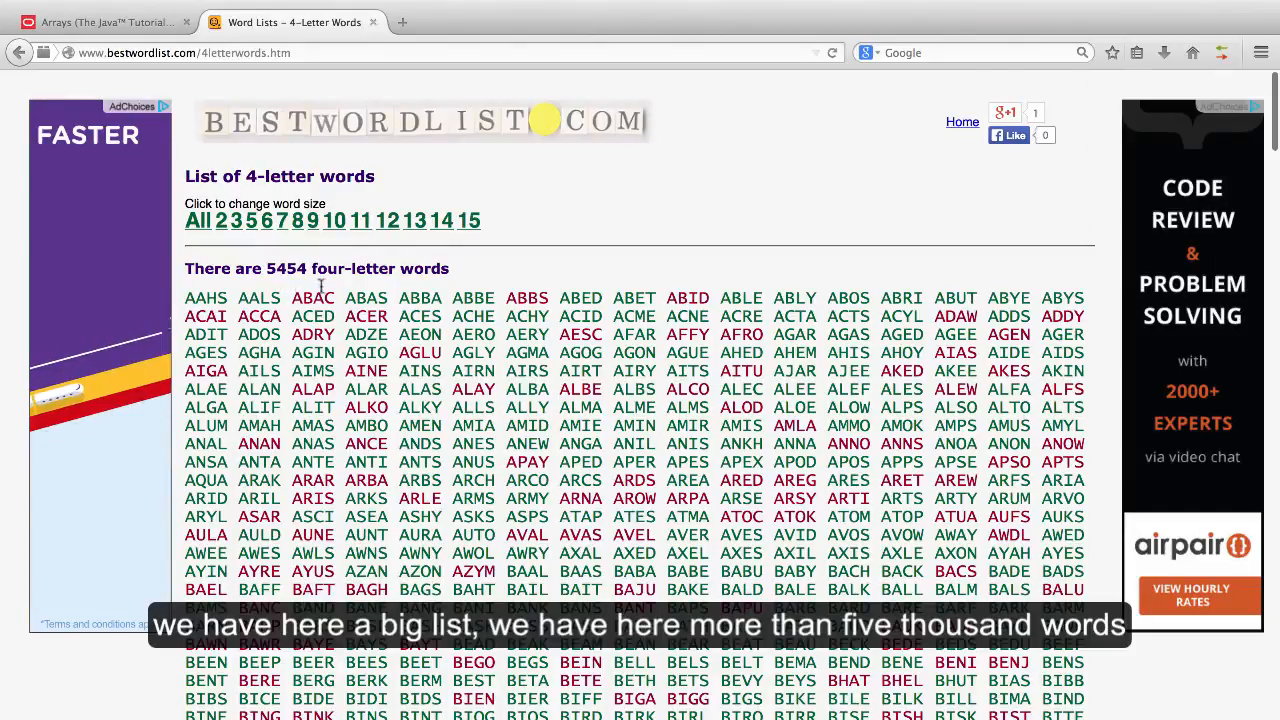
scroll("down", 3)
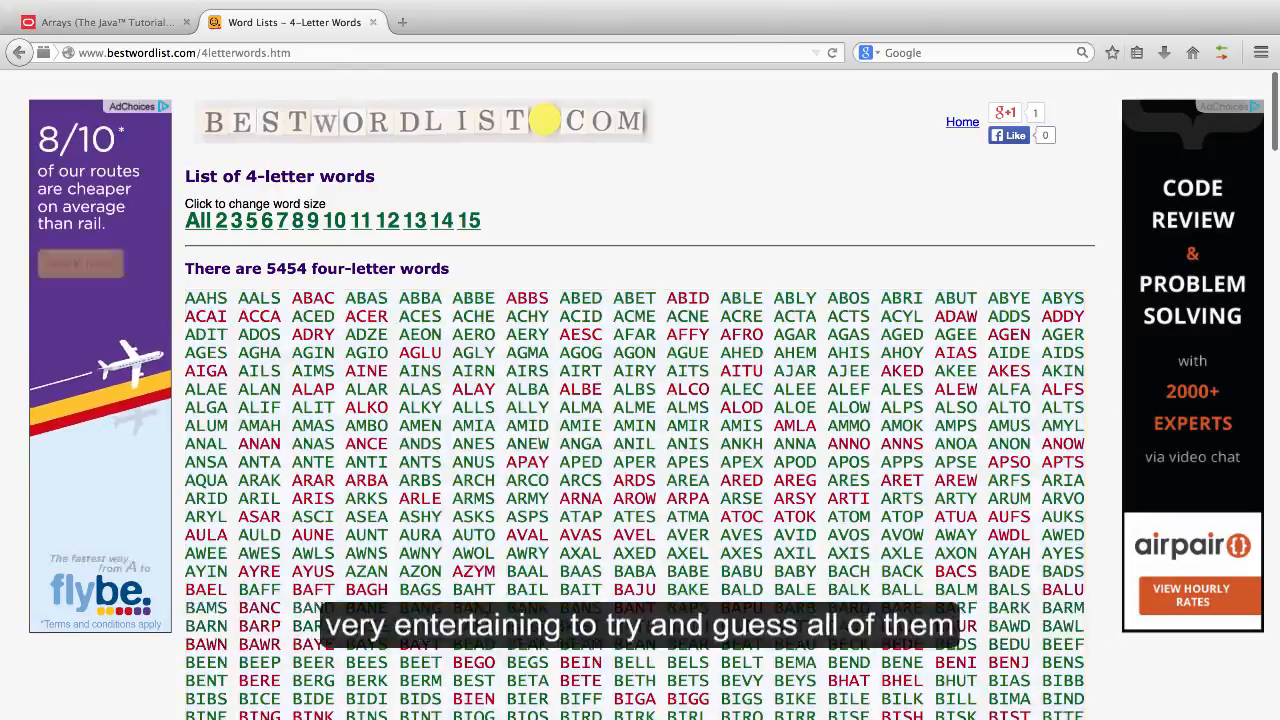
scroll("down", 3)
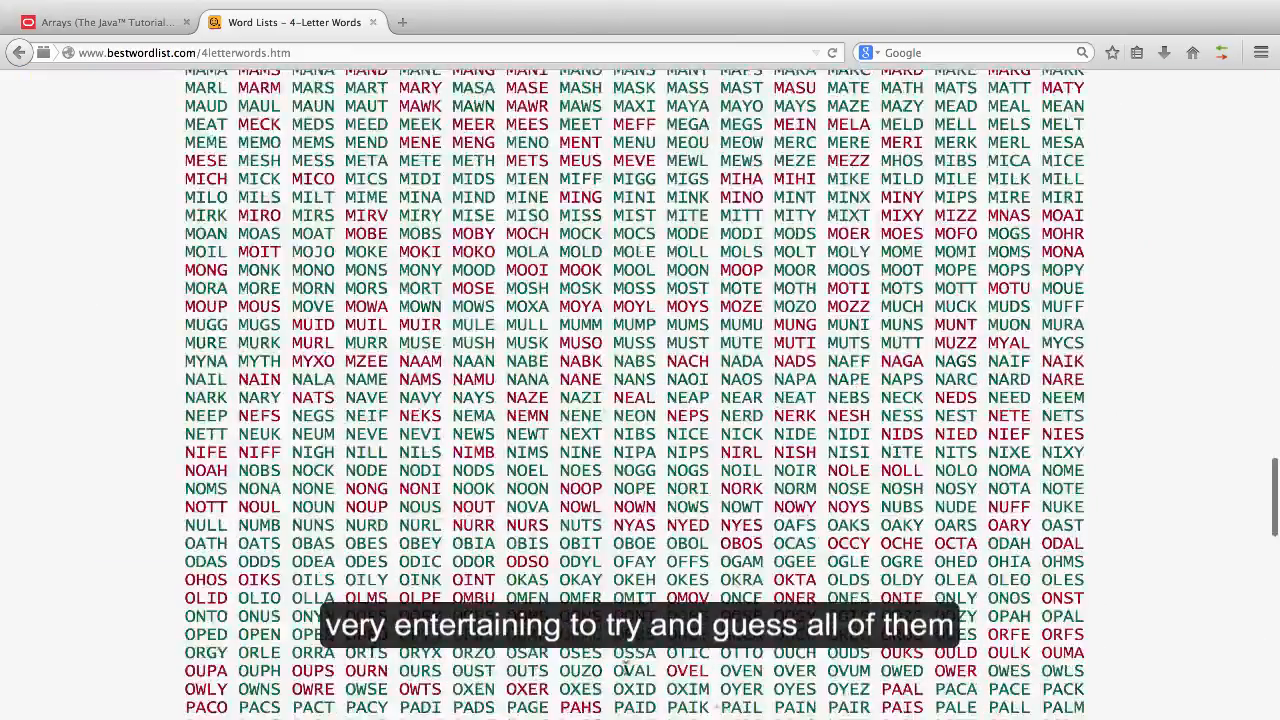
scroll("down", 3)
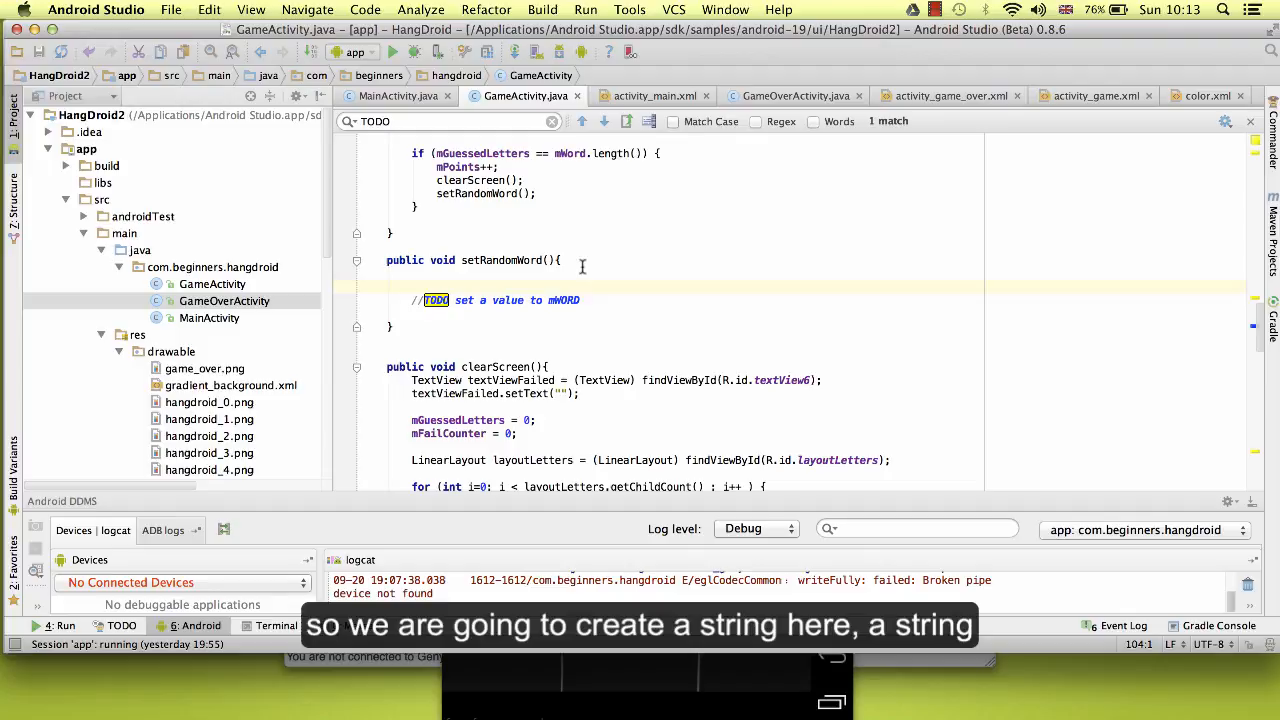
Declare 'String words = ""' in setRandomWord to hold the pasted four-letter words.
type("String")
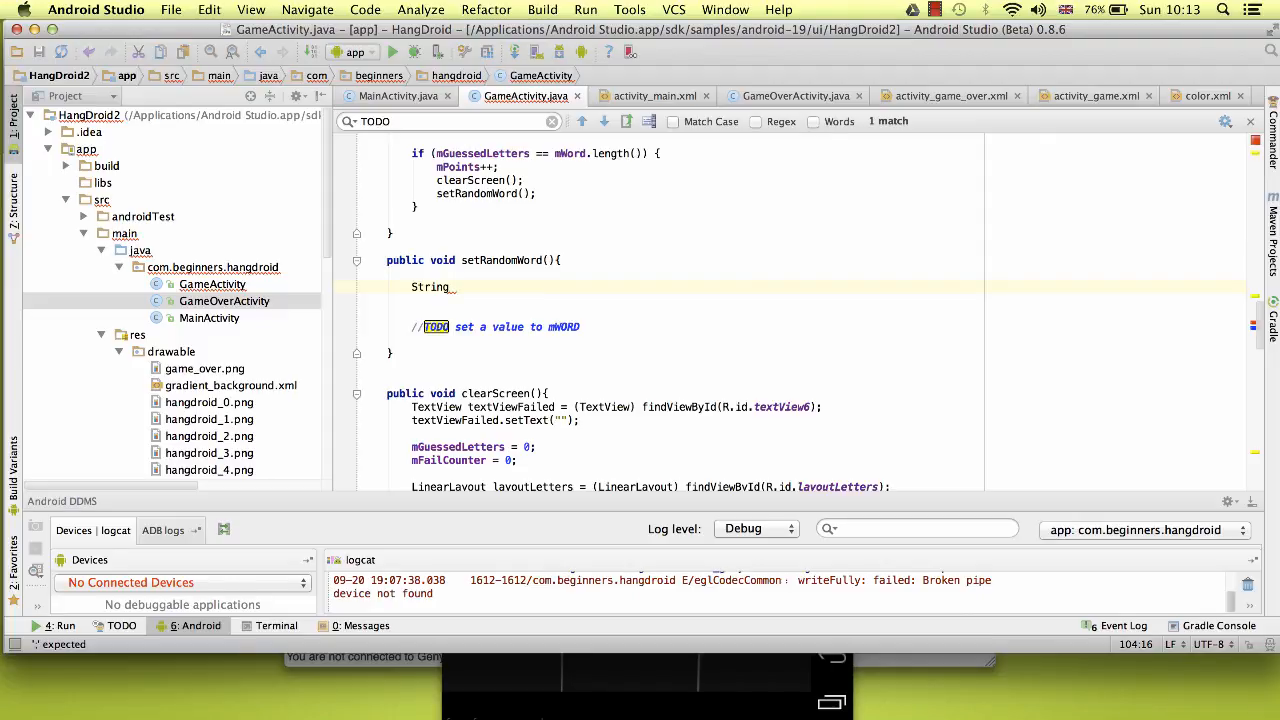
type("w")
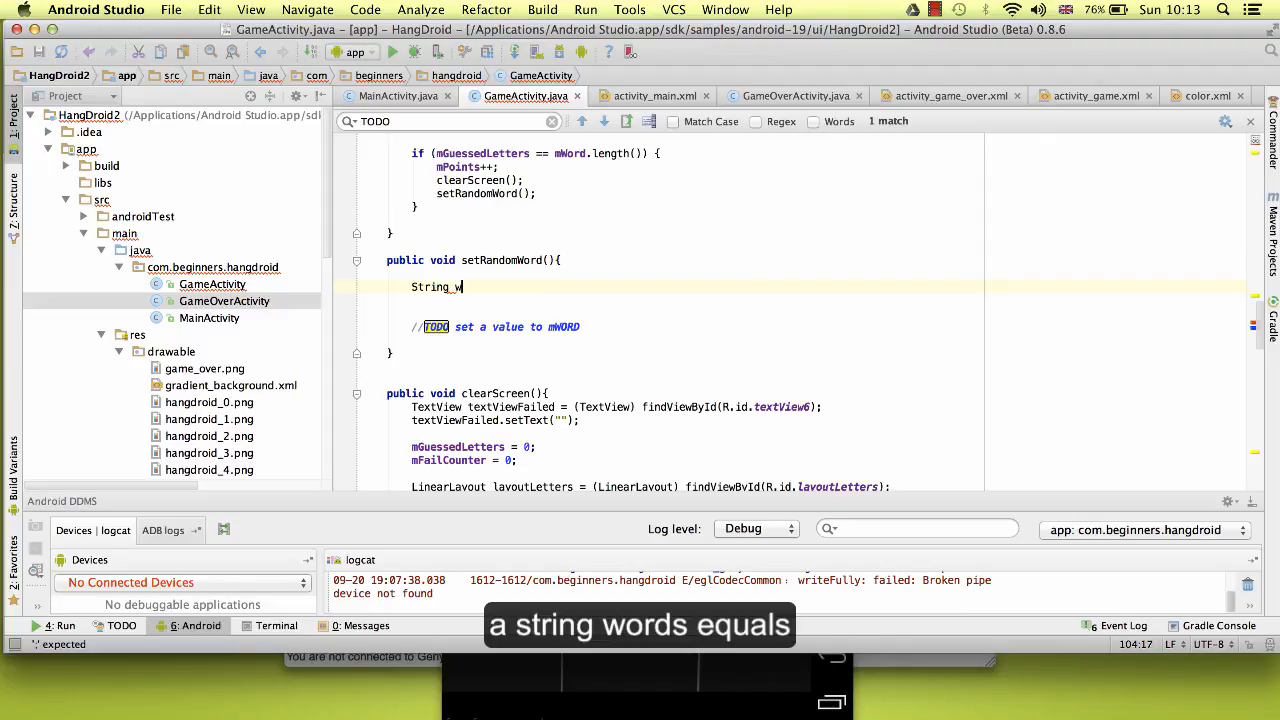
type("ords_")
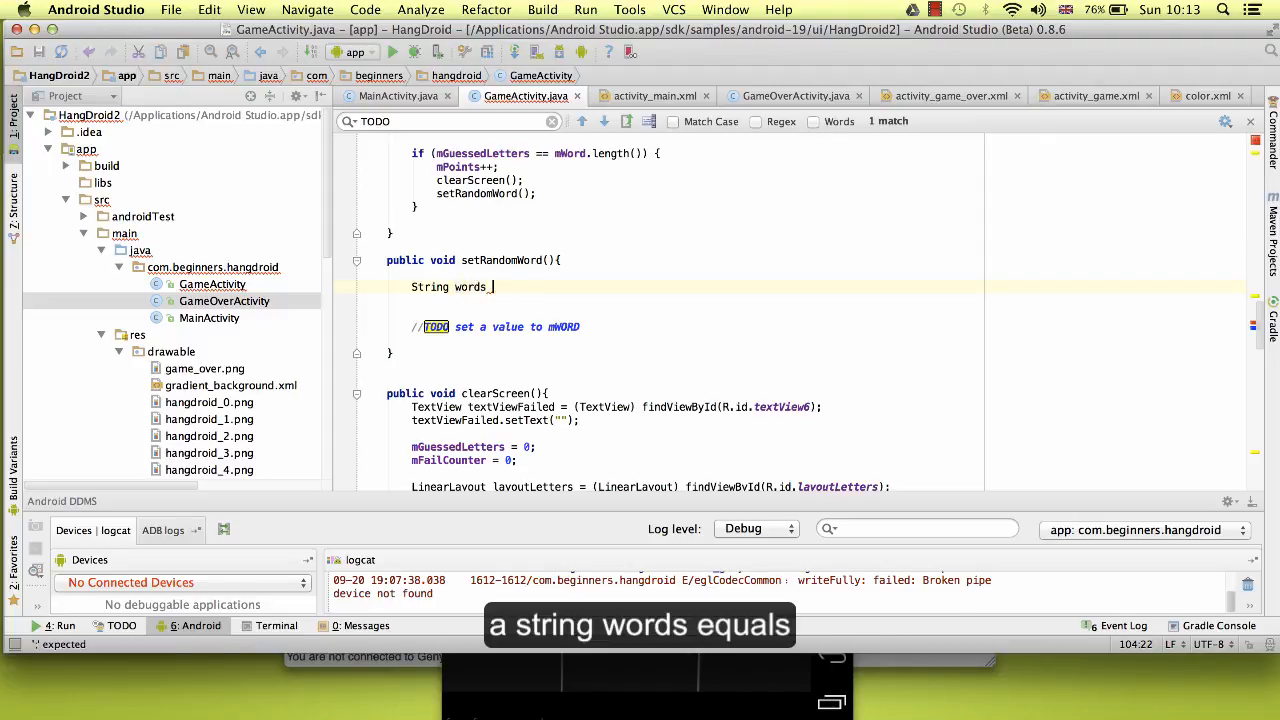
type("= \"\"")
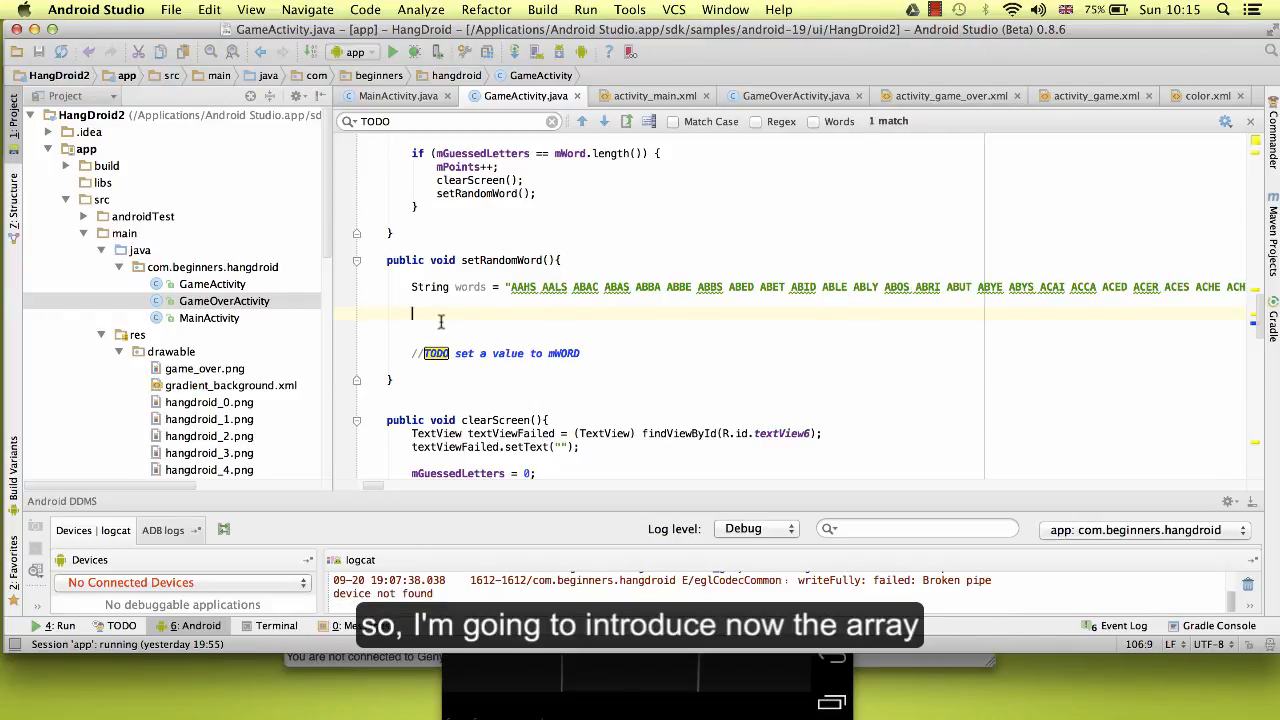
Start the next line with 'String[] arrayWords'.
type("s")
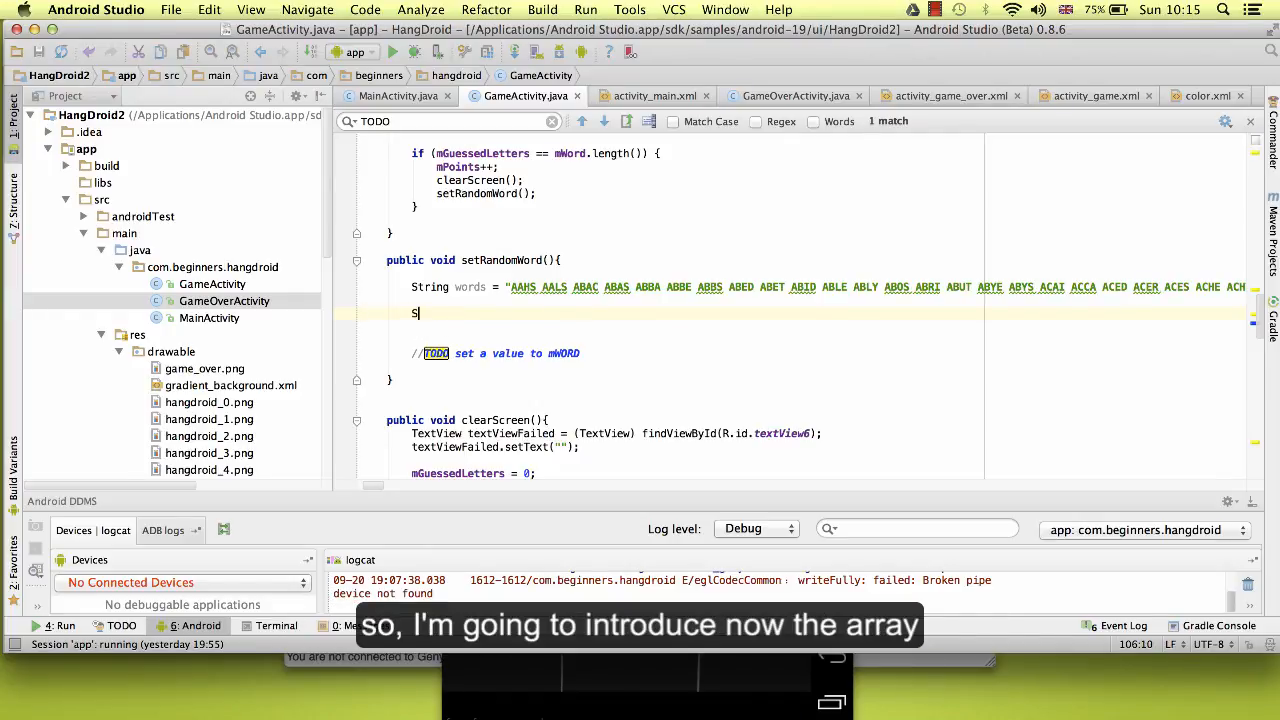
type("tring{")
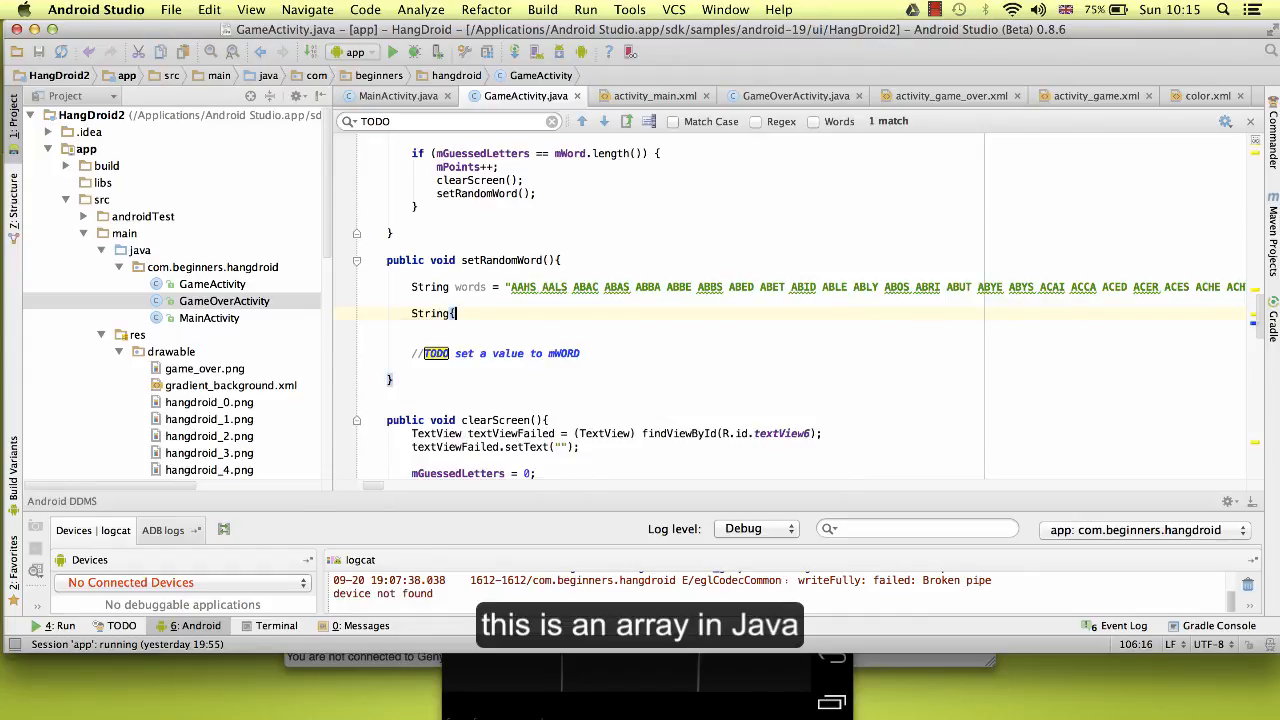
type("[]")
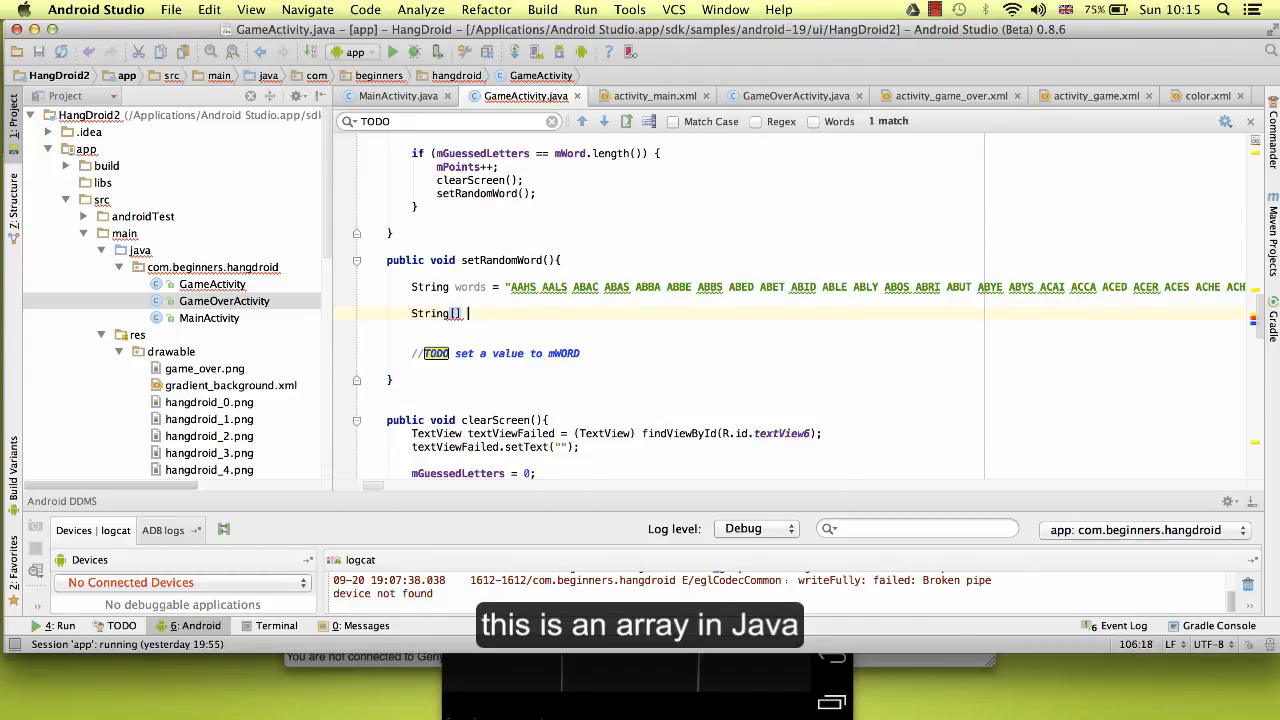
type("array")
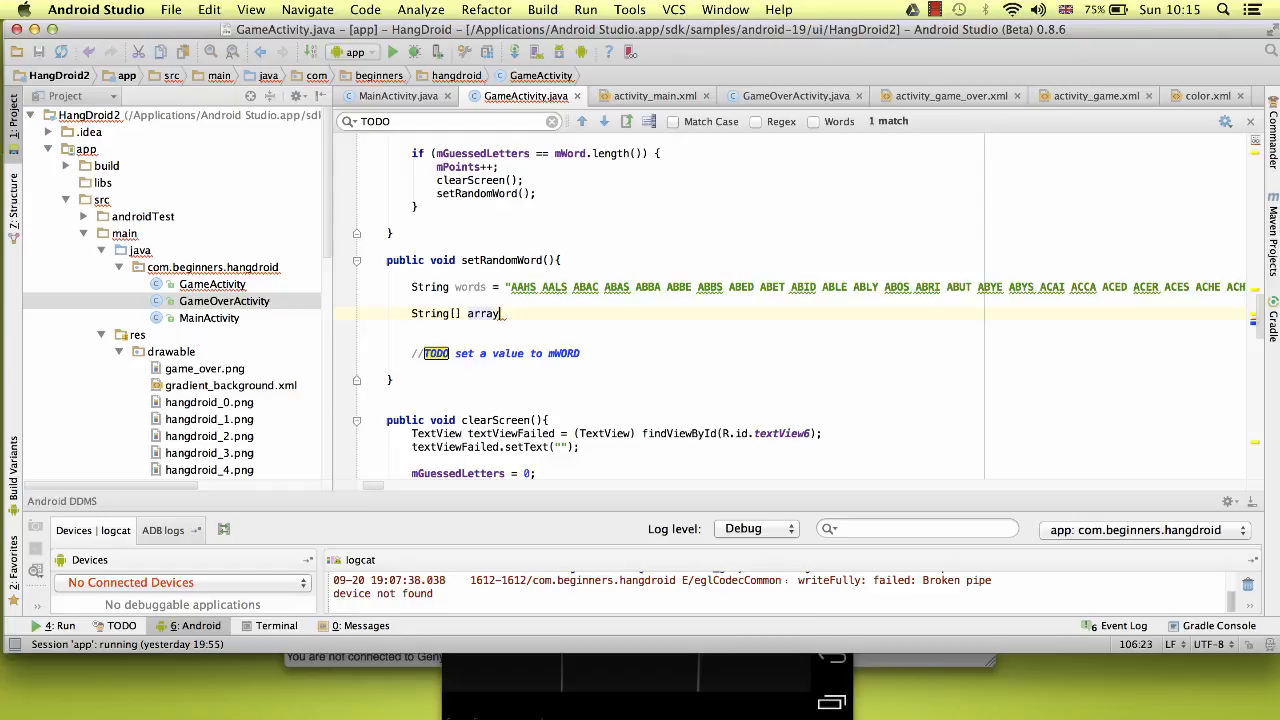
type("Words")
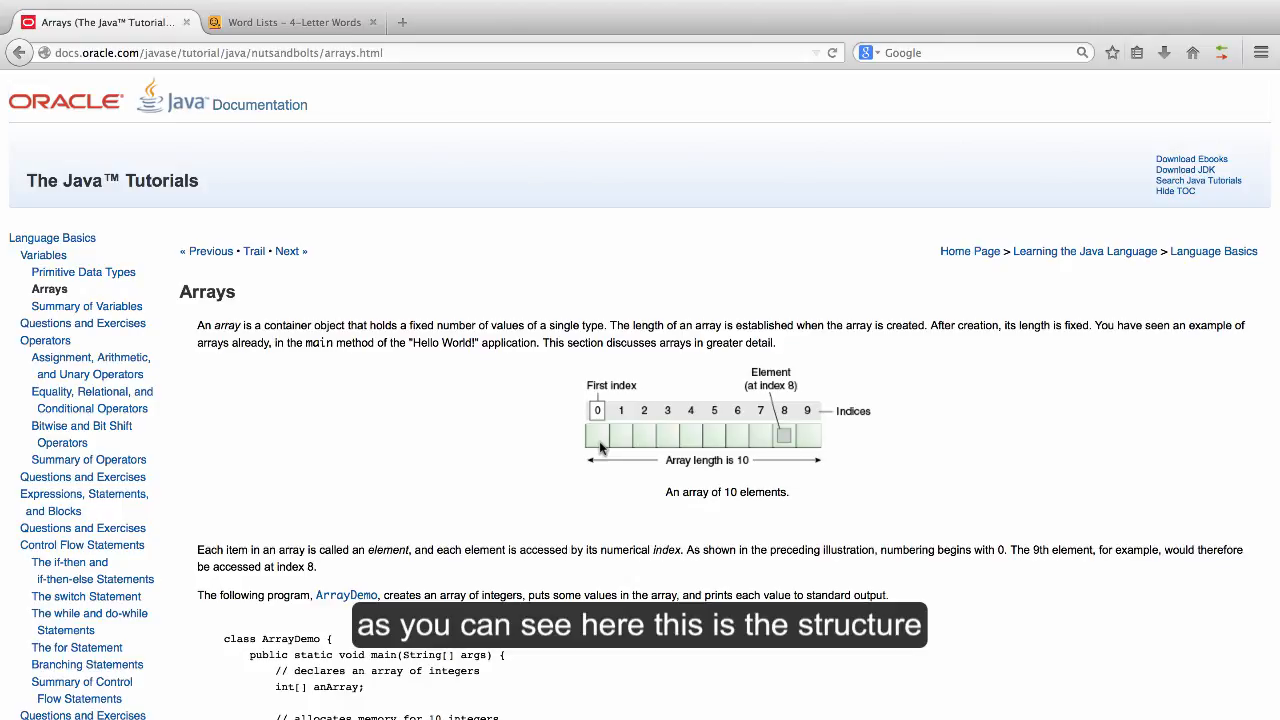
mouse_move(588, 486)
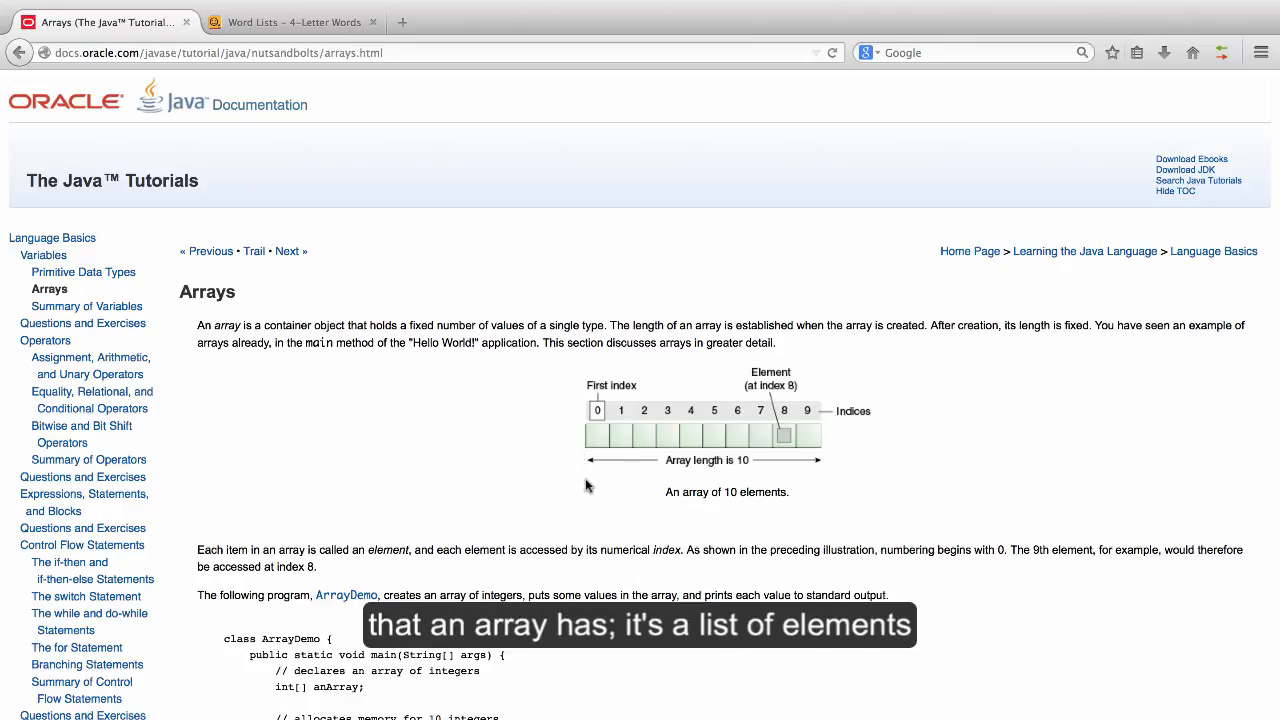
mouse_move(868, 444)
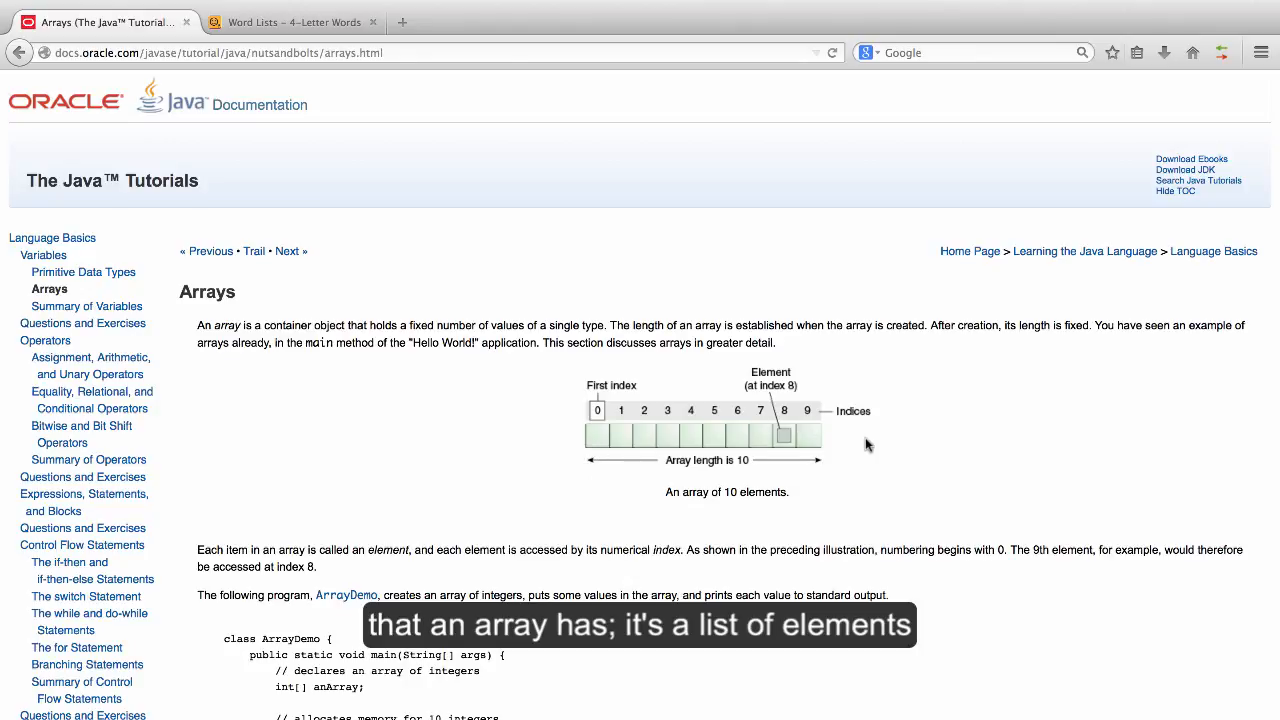
mouse_move(620, 428)
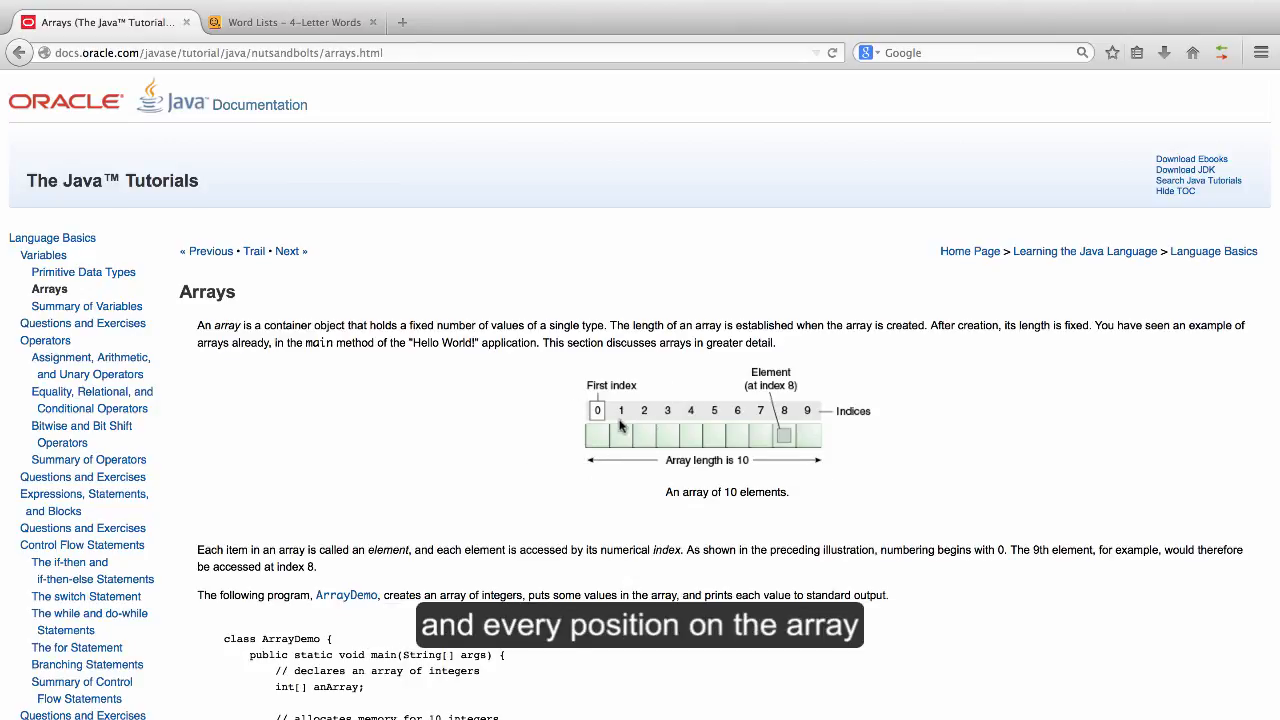
mouse_move(744, 420)
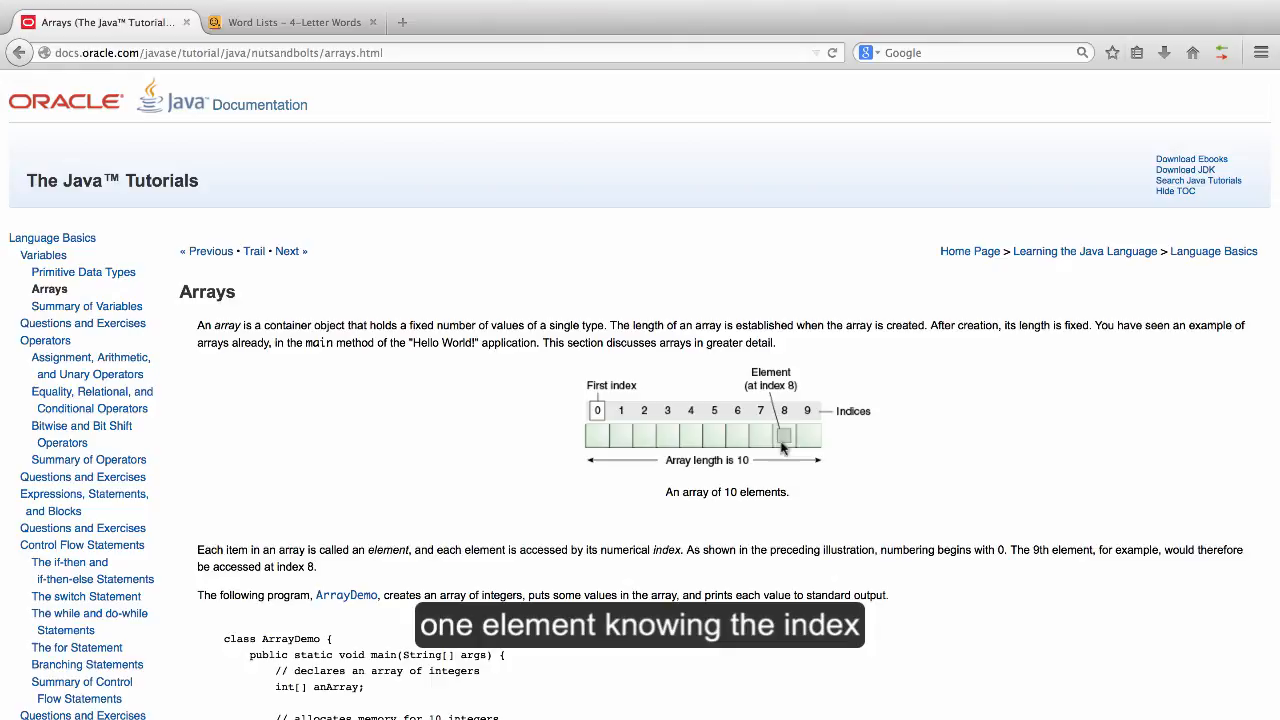
mouse_move(798, 512)
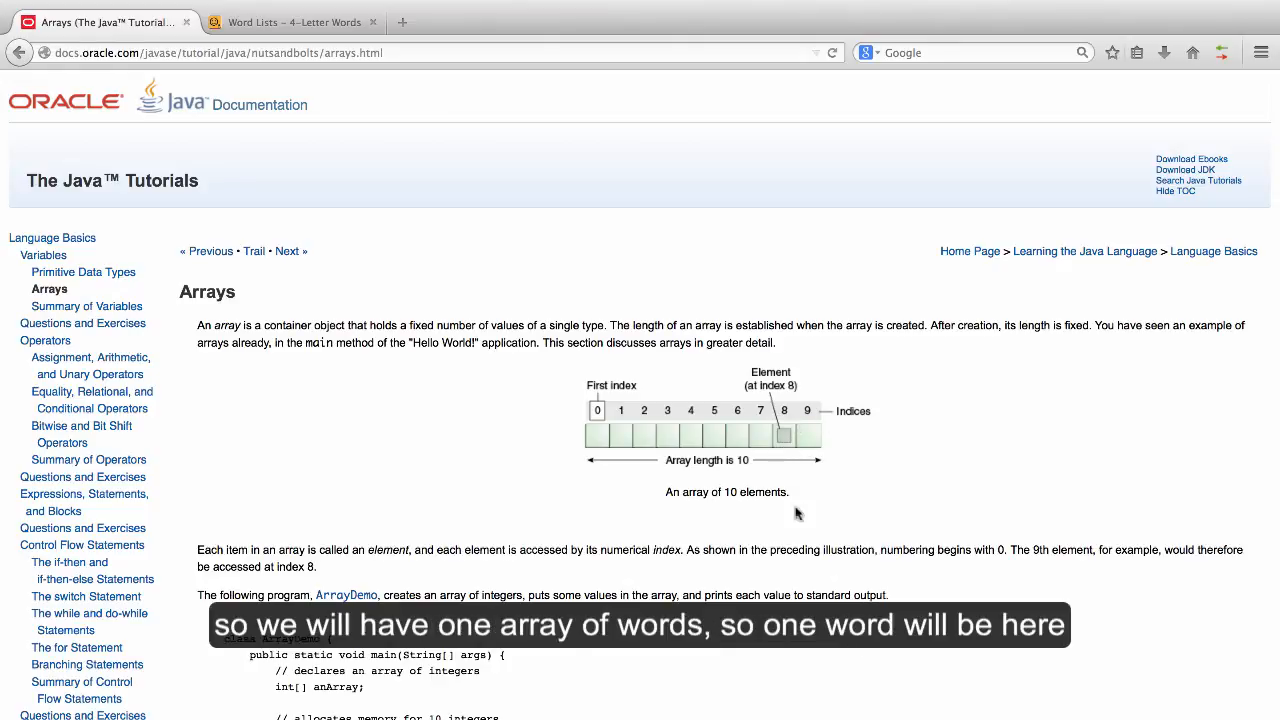
mouse_move(718, 528)
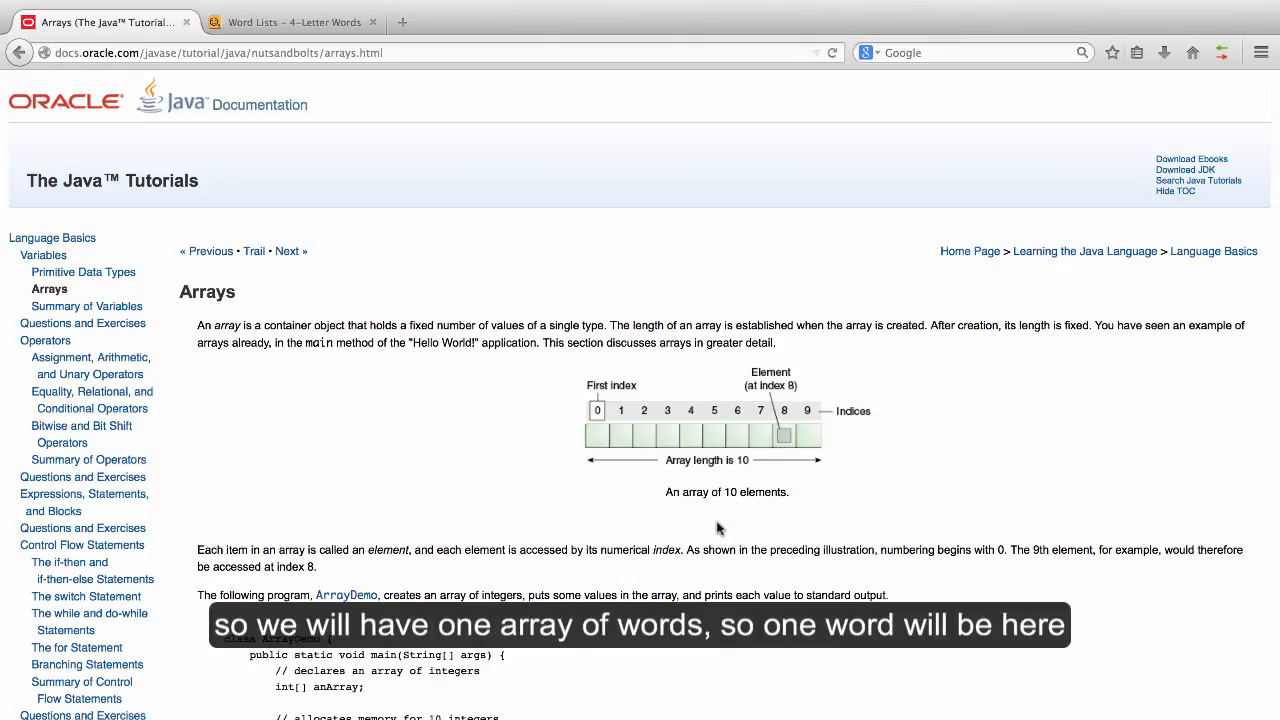
mouse_move(616, 444)
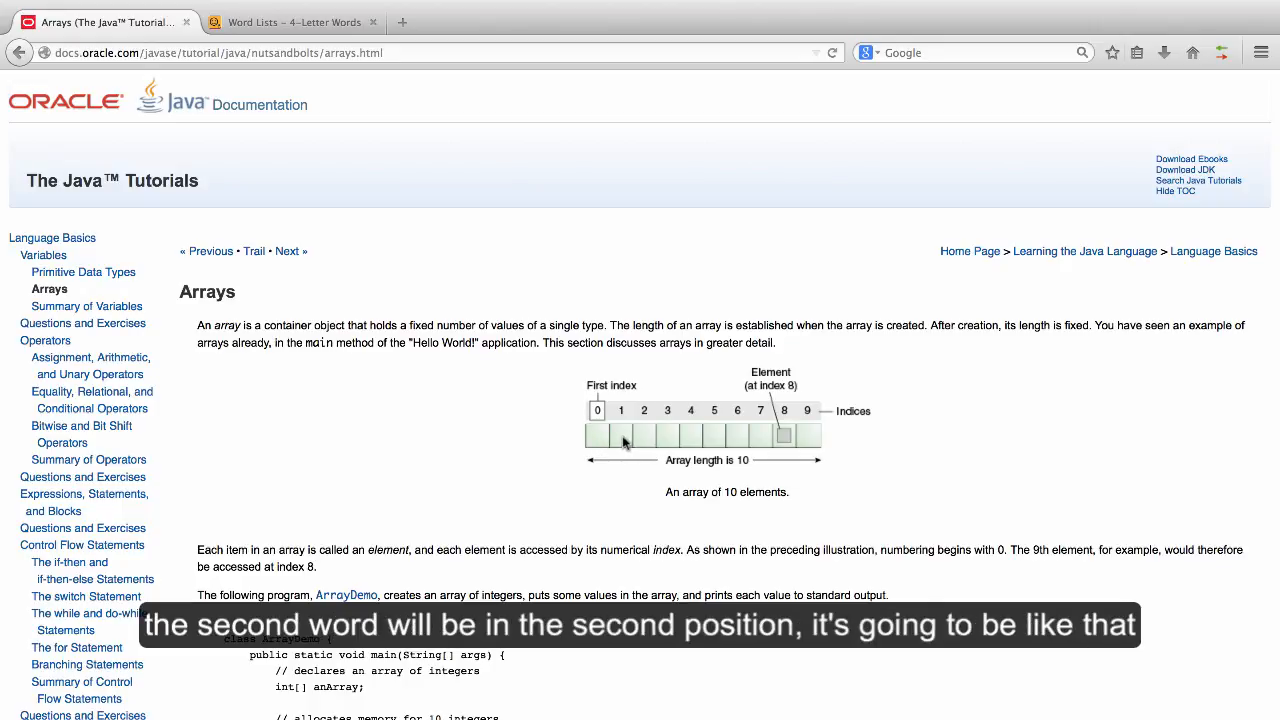
mouse_move(888, 442)
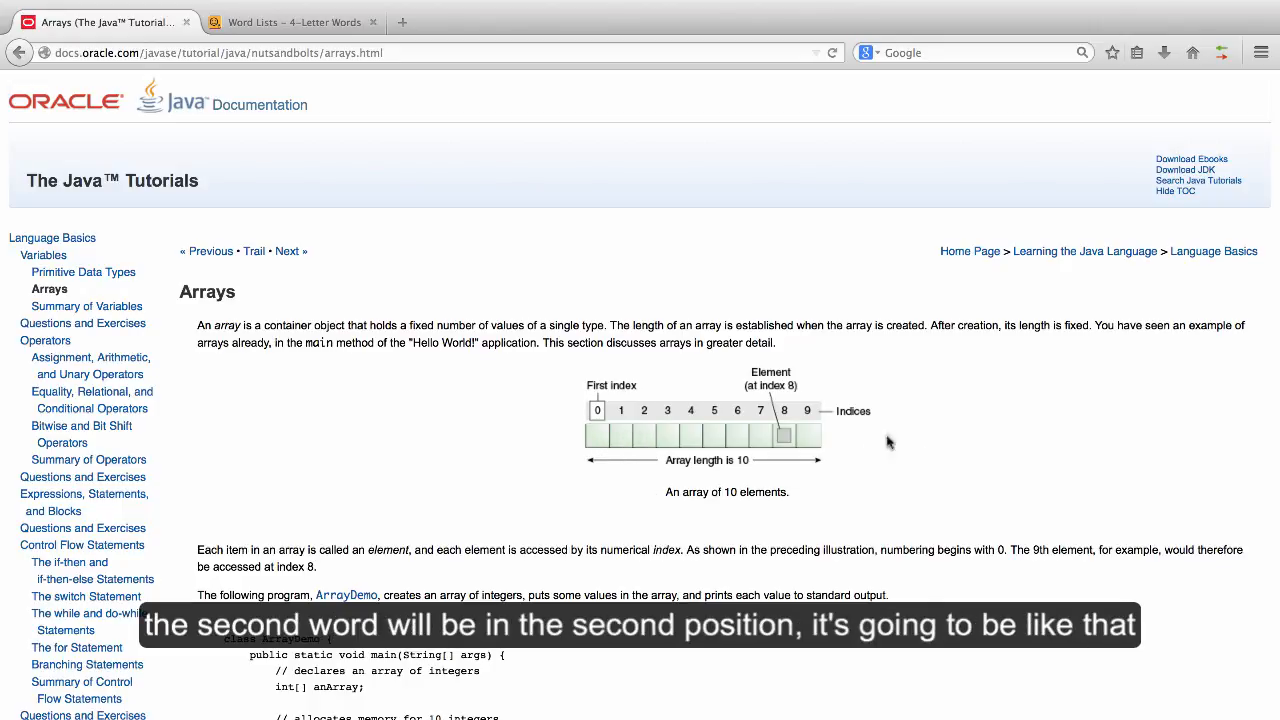
mouse_move(920, 486)
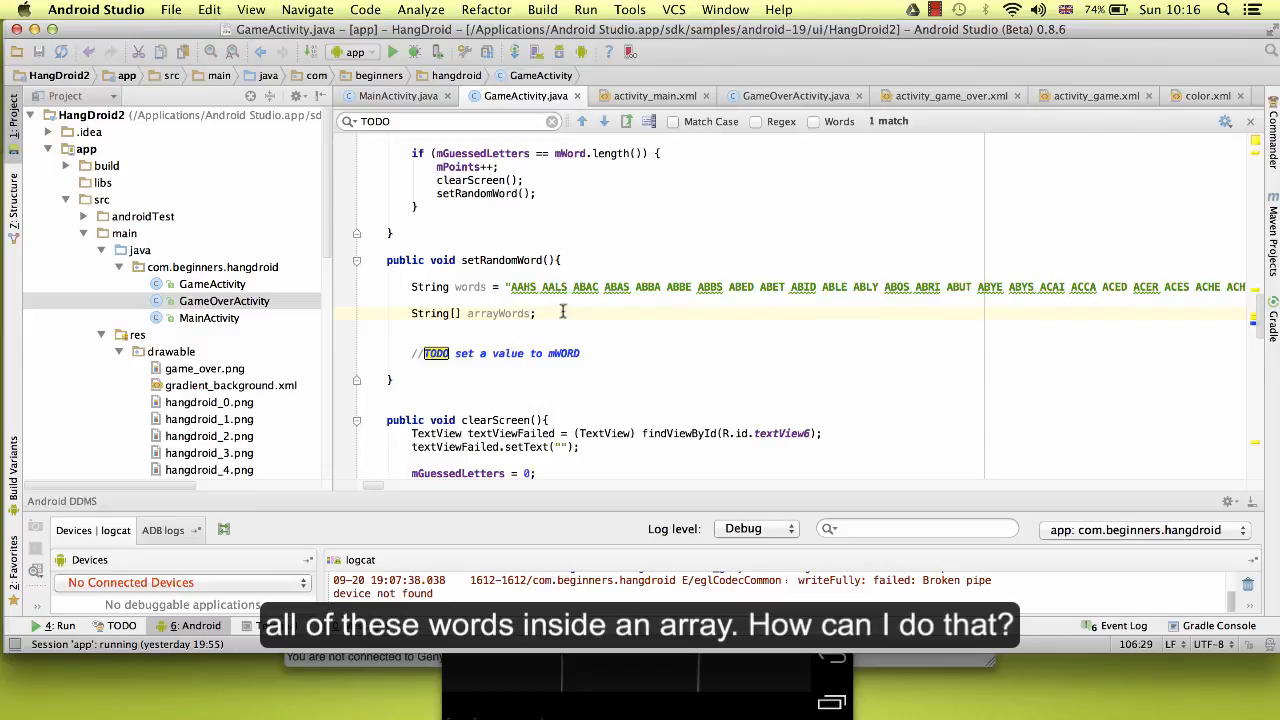
Complete the line as 'String[] arrayWords = words.split(" ");'.
type("=")
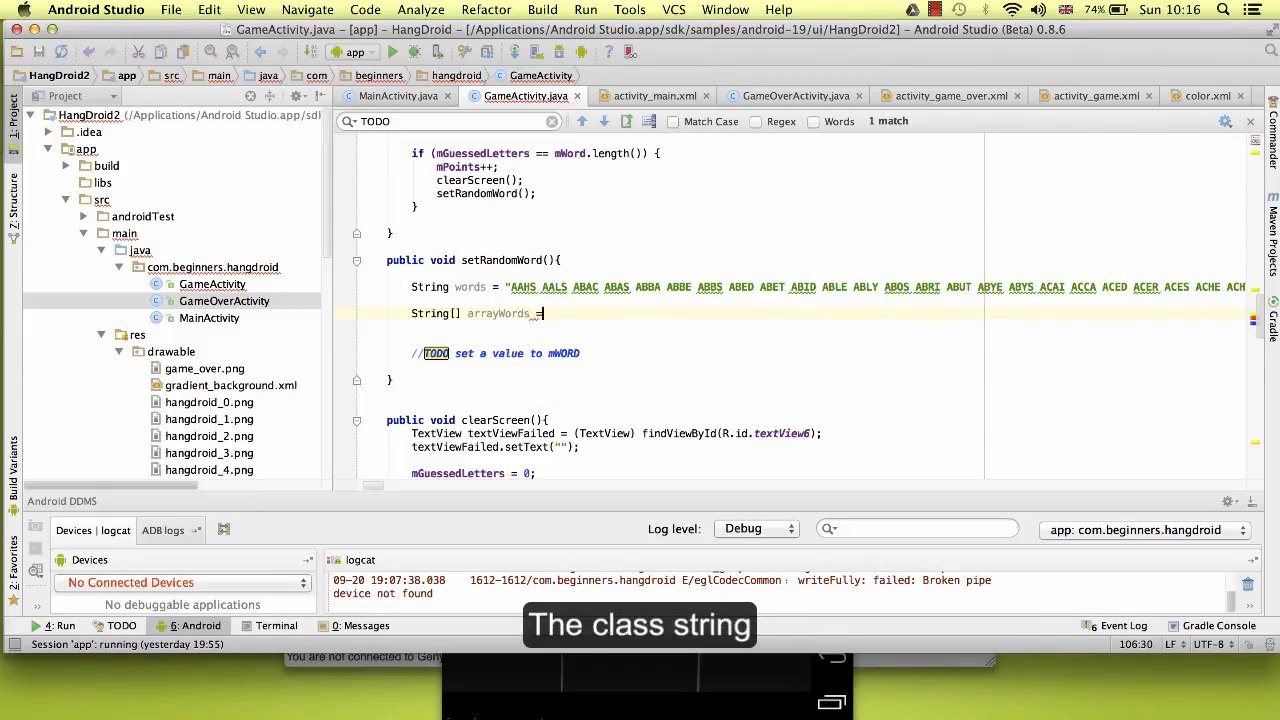
type("String.")
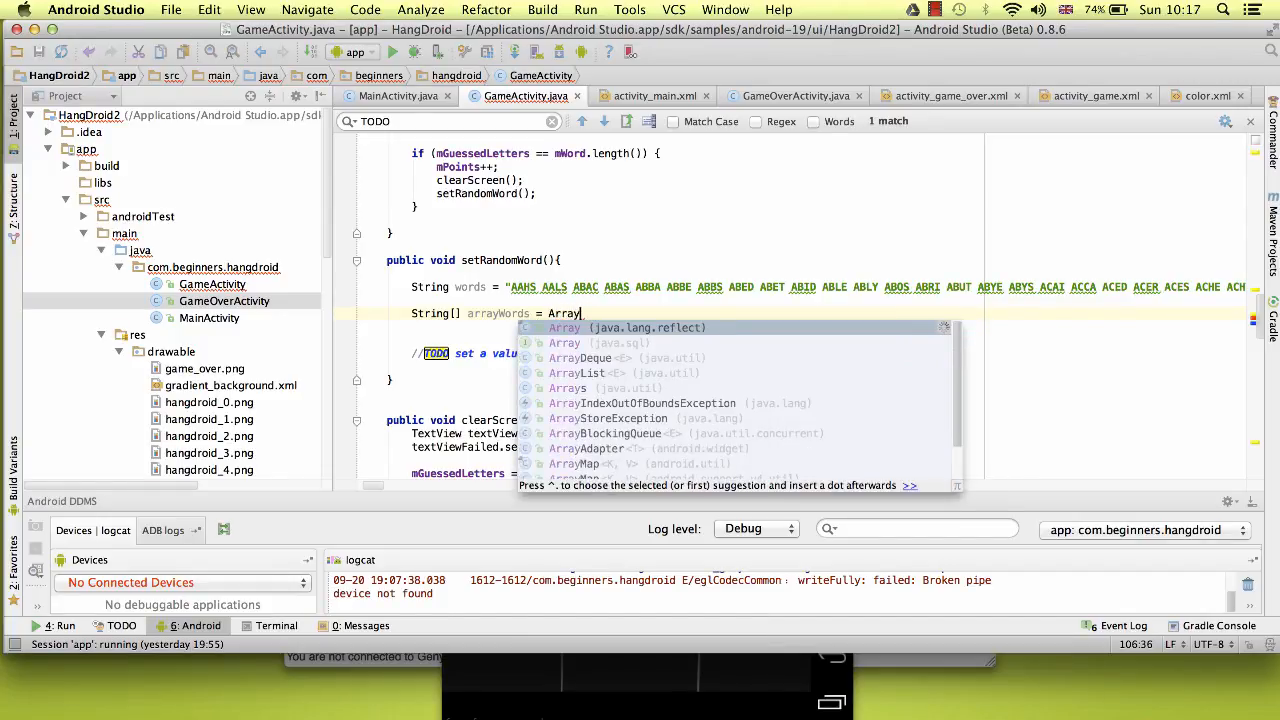
type(".spli")
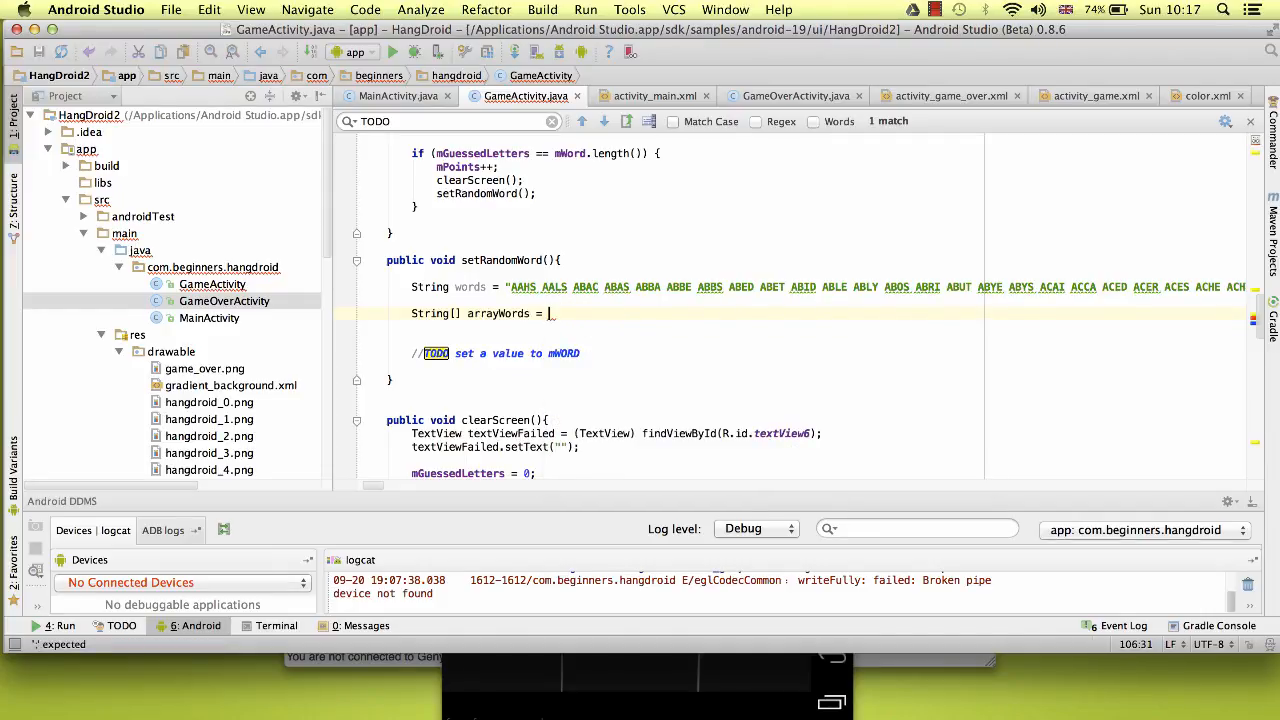
type("_words")
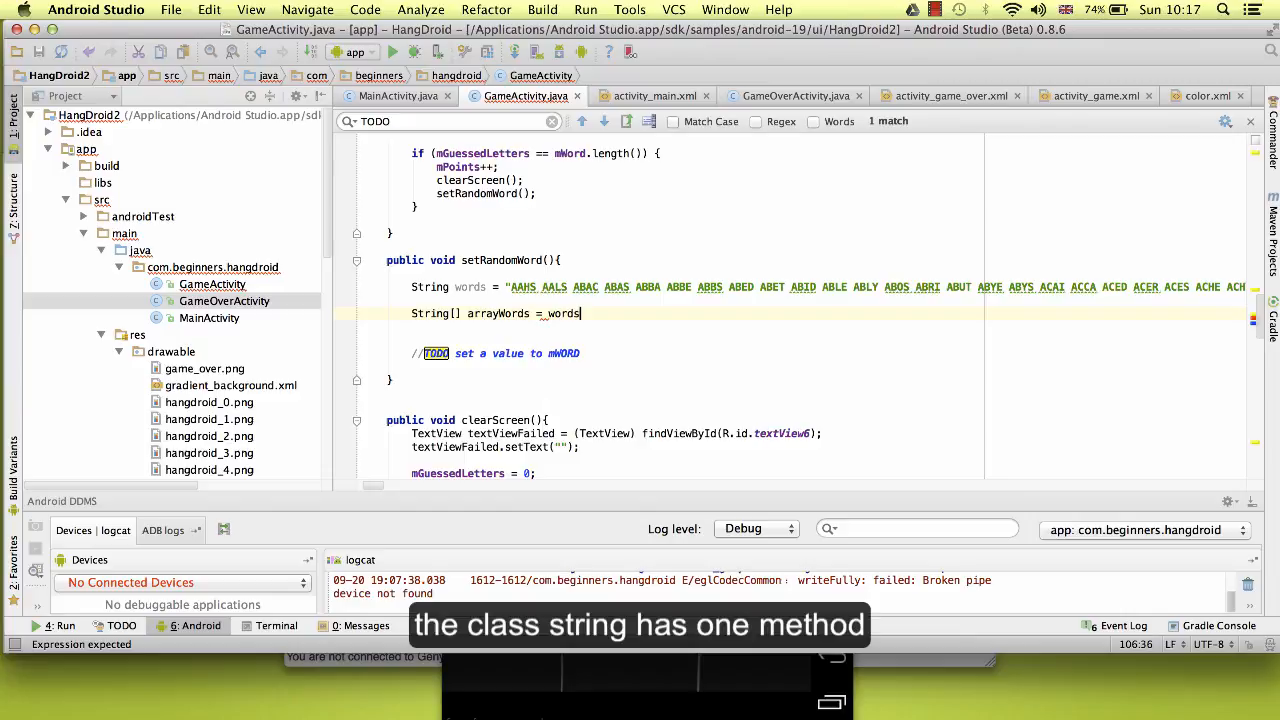
type(".split(\"_\");")
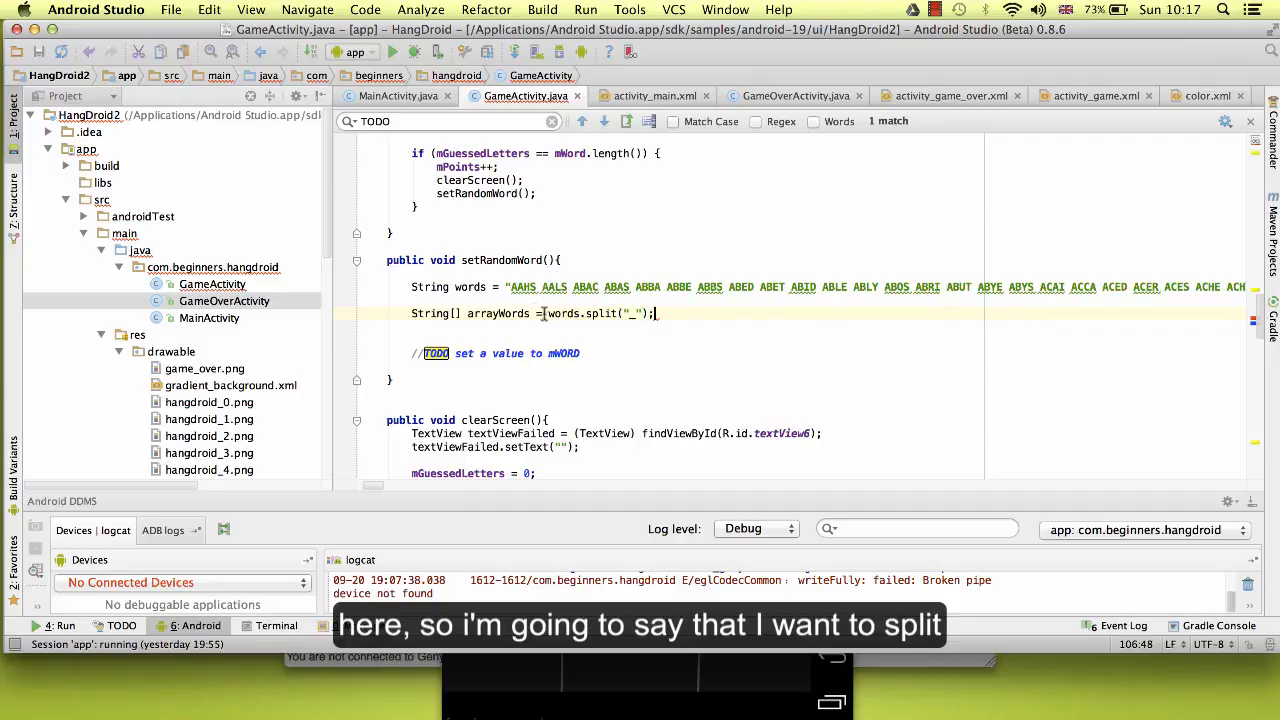
double_click(470, 288)
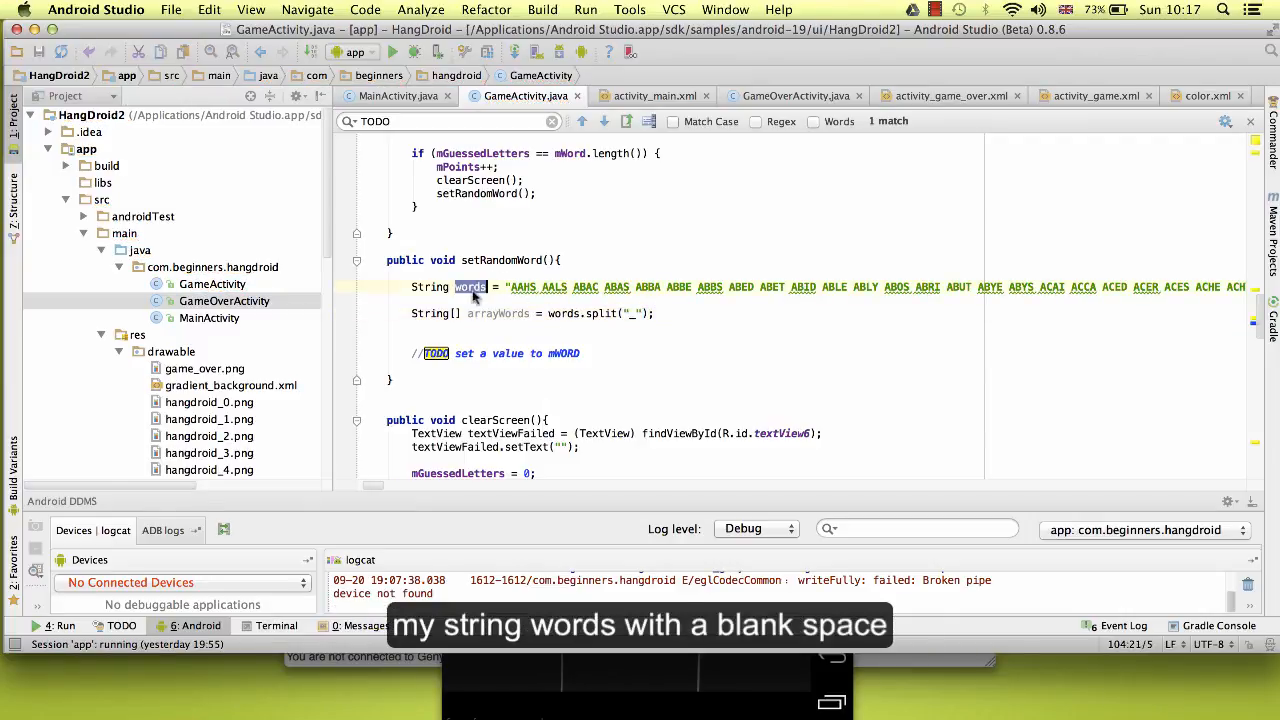
left_click(628, 312)
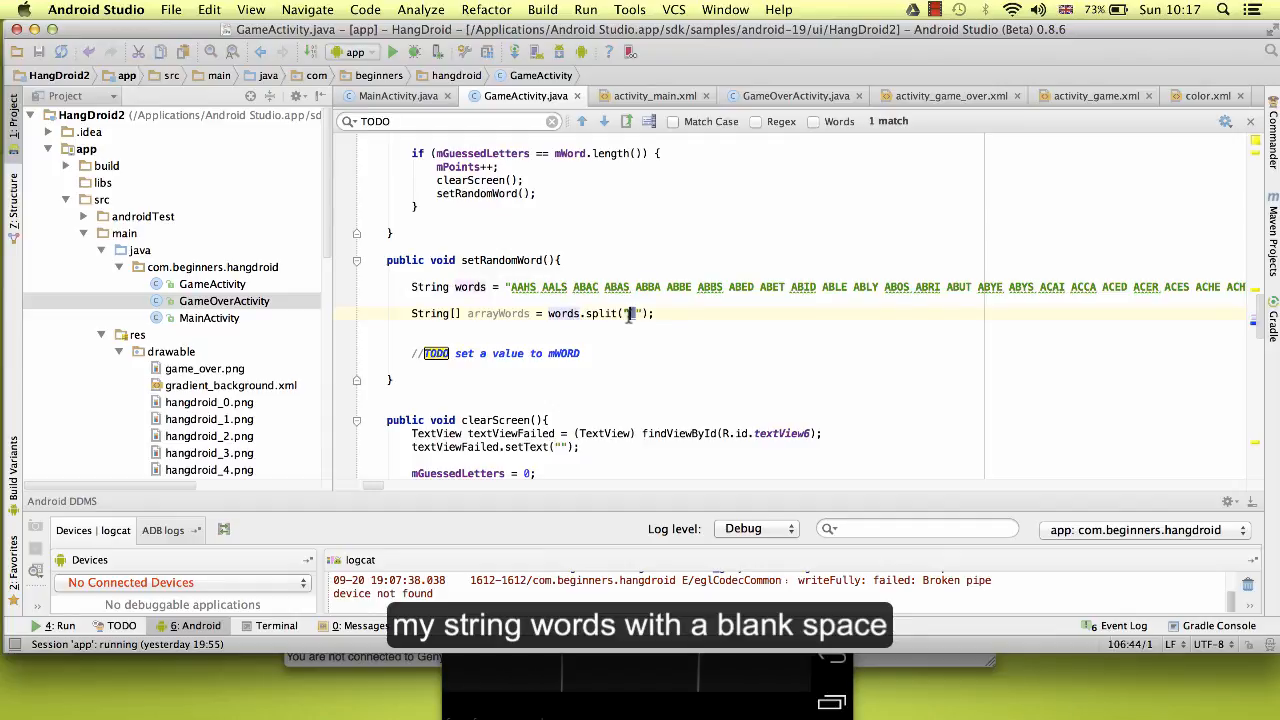
type("\" \"")
type("L")
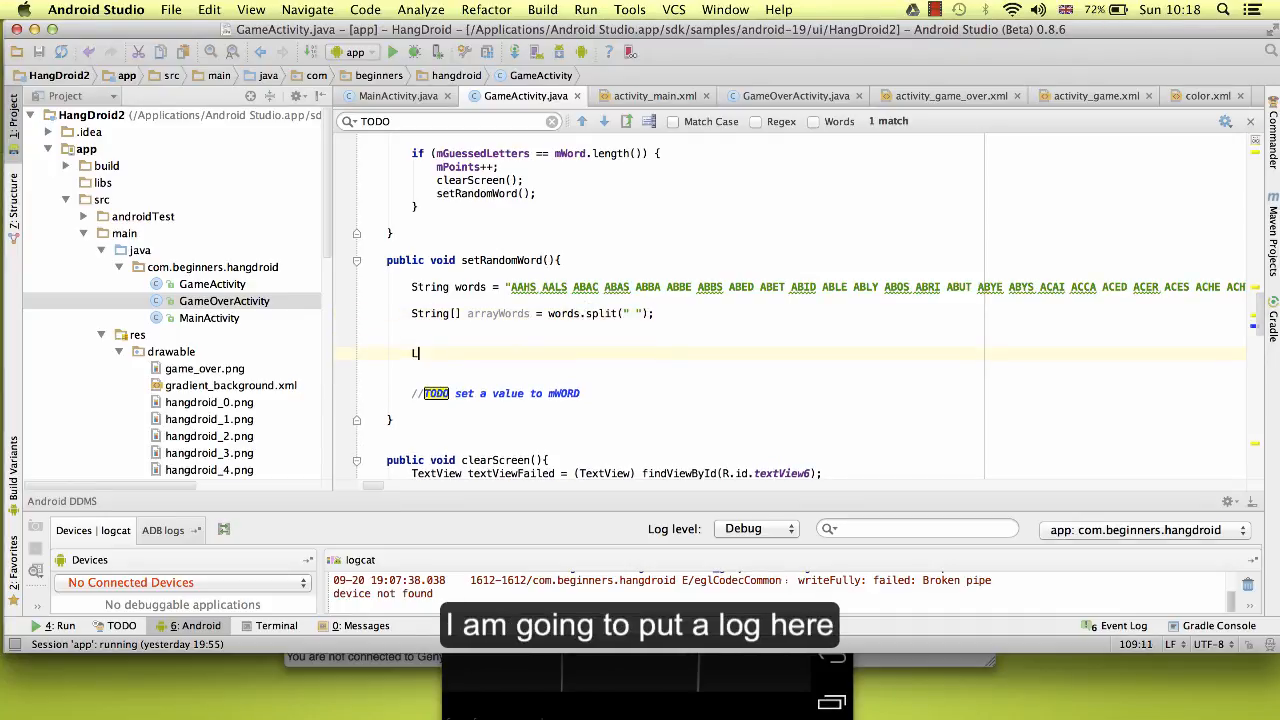
Write Log.d("MYLOG","The array length "+arrayWords.length); below the split line.
type("og.")
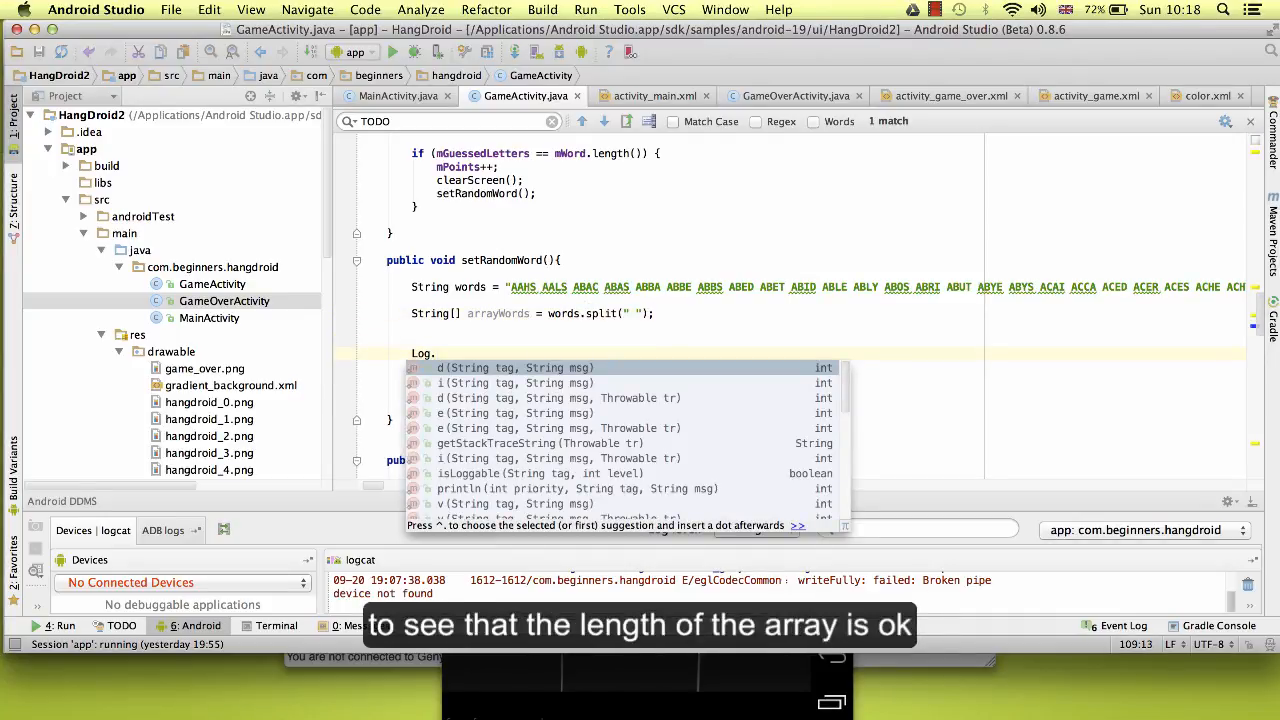
type("d")
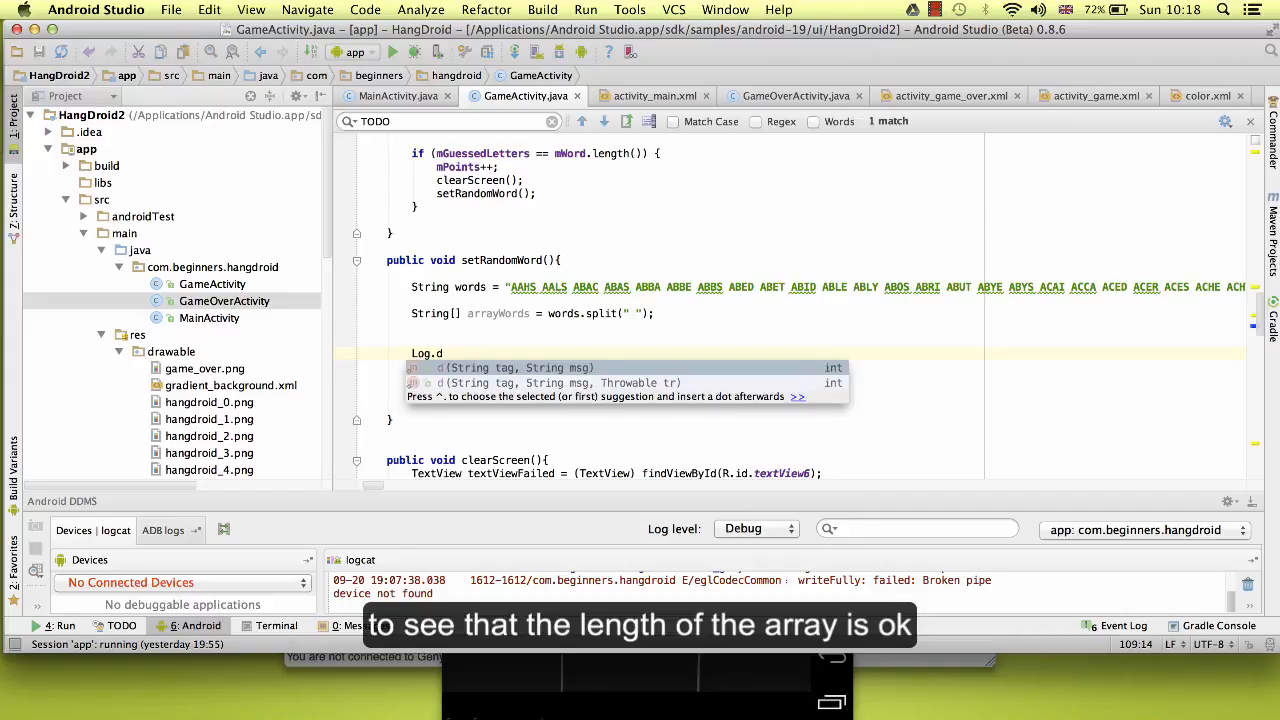
type("(\"MY\"")
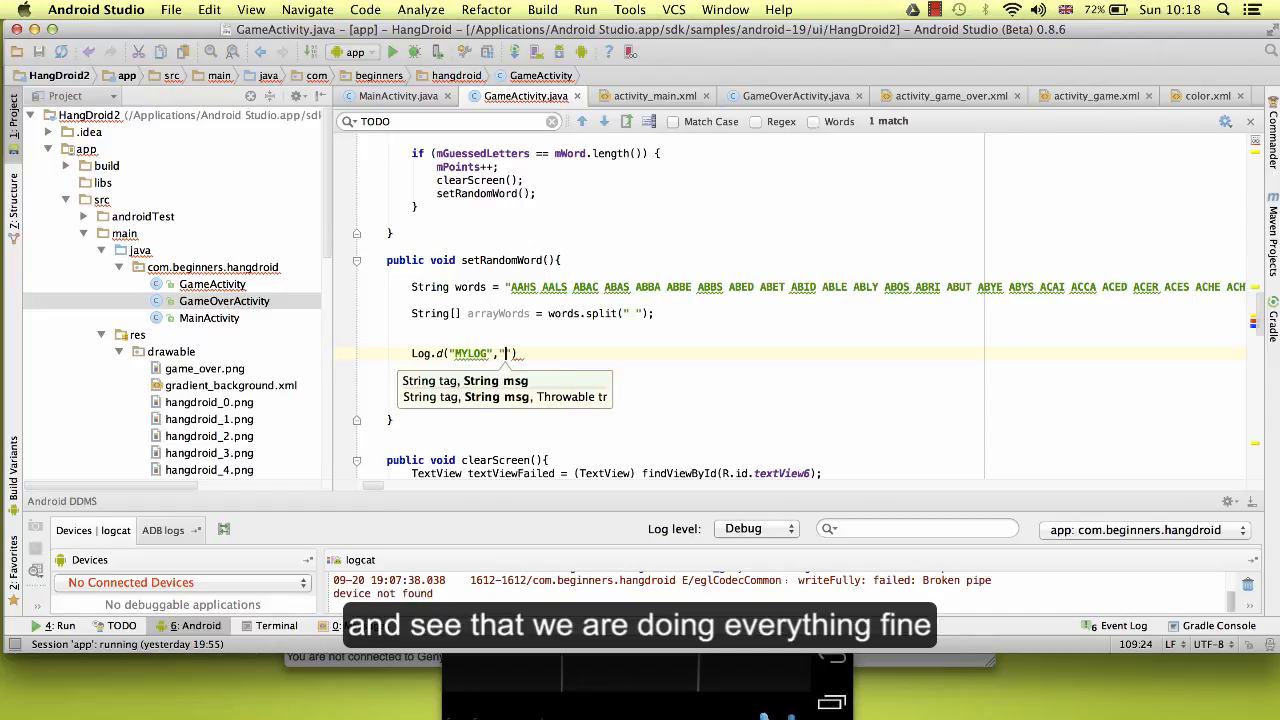
type("The array length")
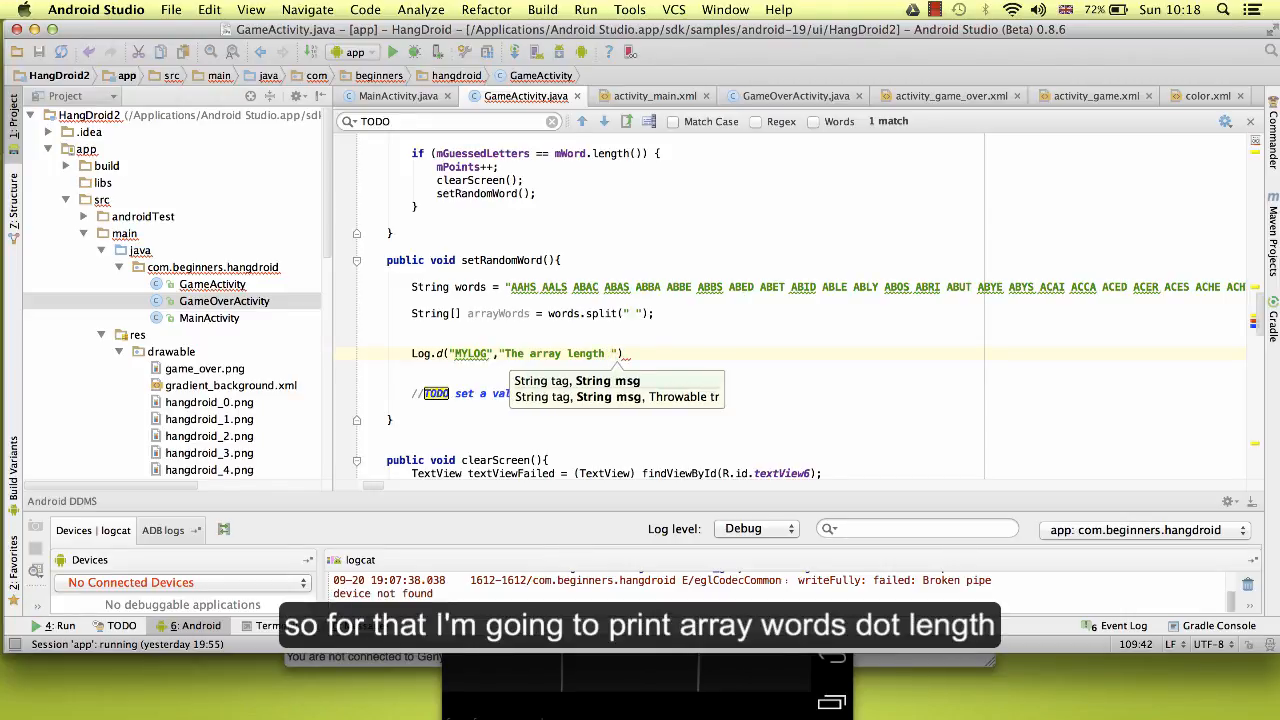
type("+")
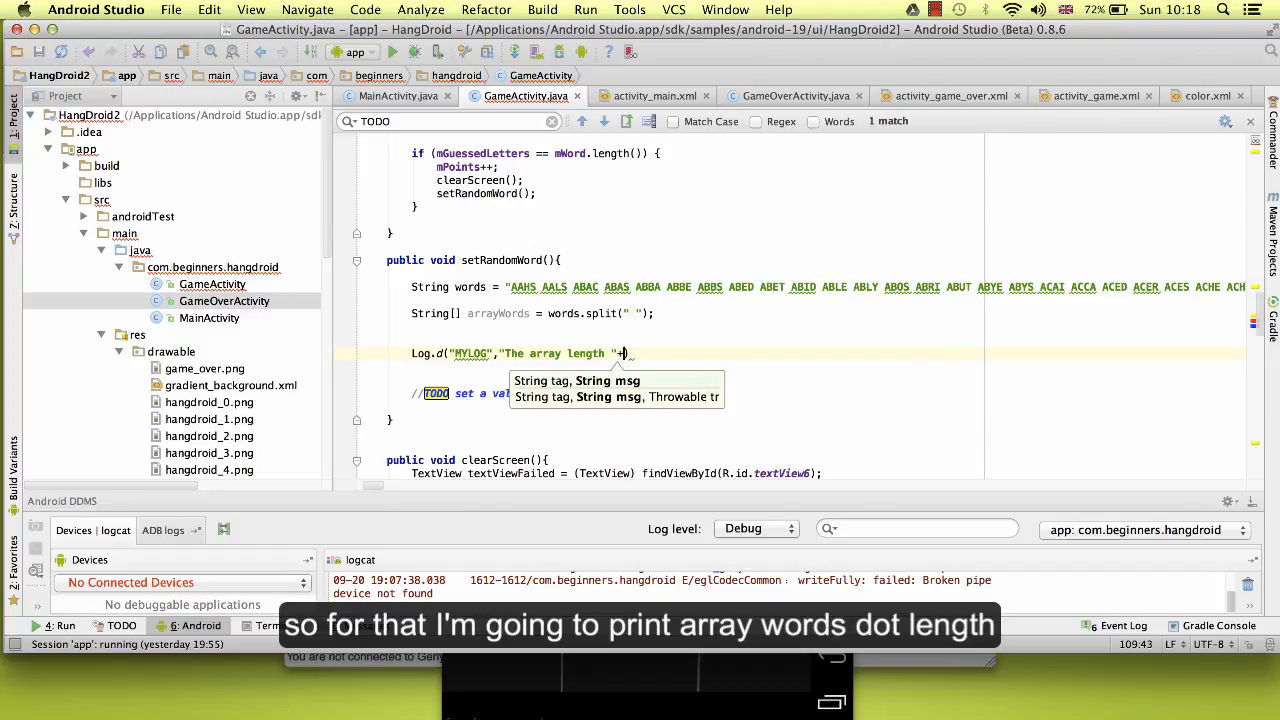
type("arrayWords.")
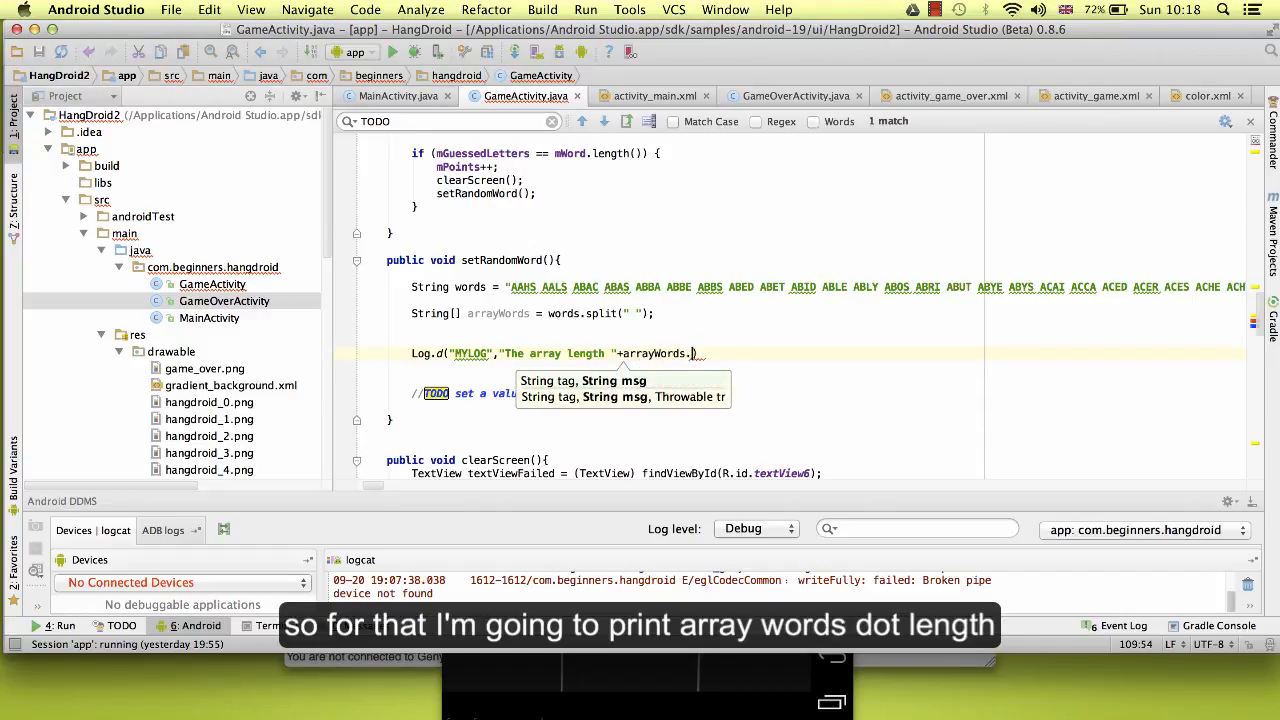
type(".length")
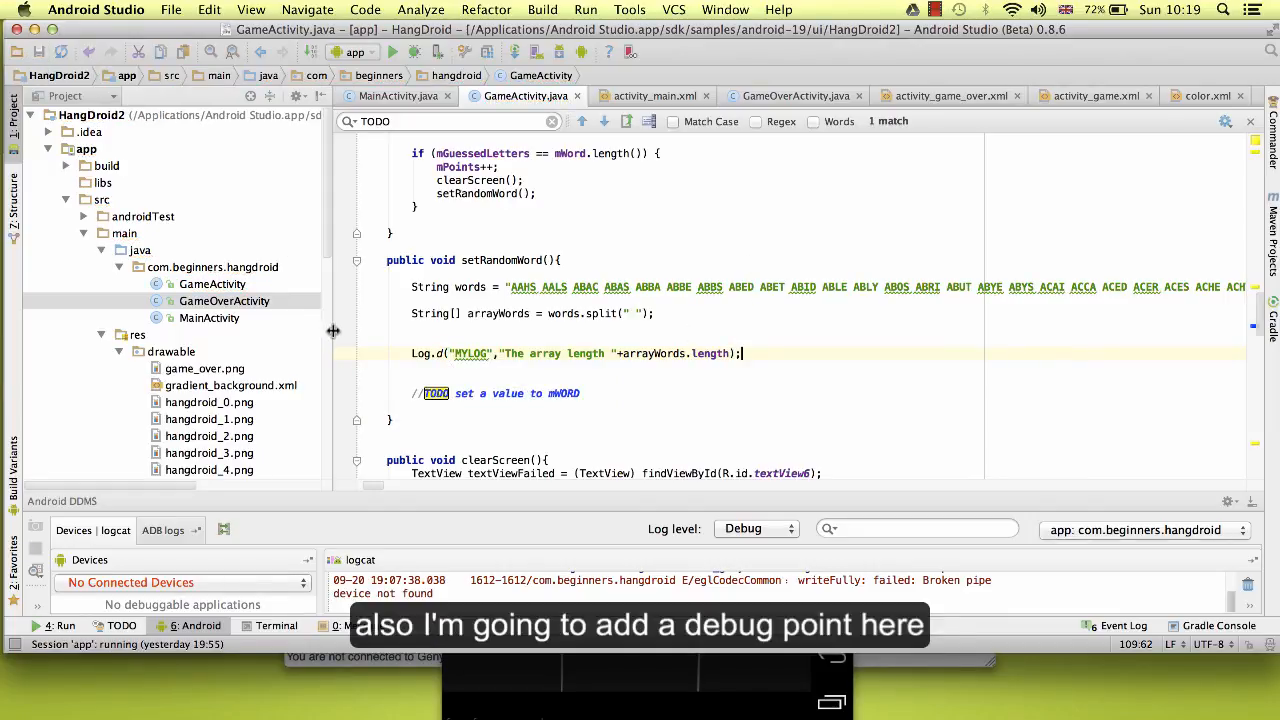
Set a breakpoint in the gutter beside the MYLOG log line.
left_click(344, 352)
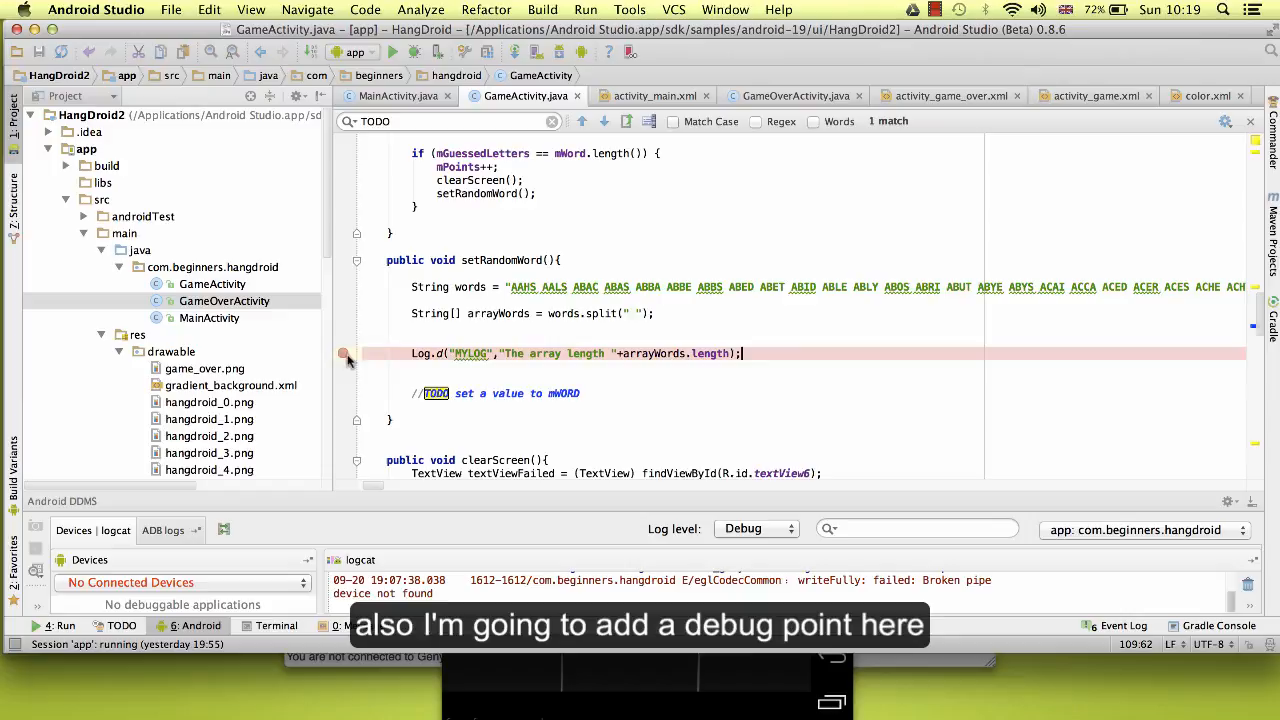
left_click(344, 352)
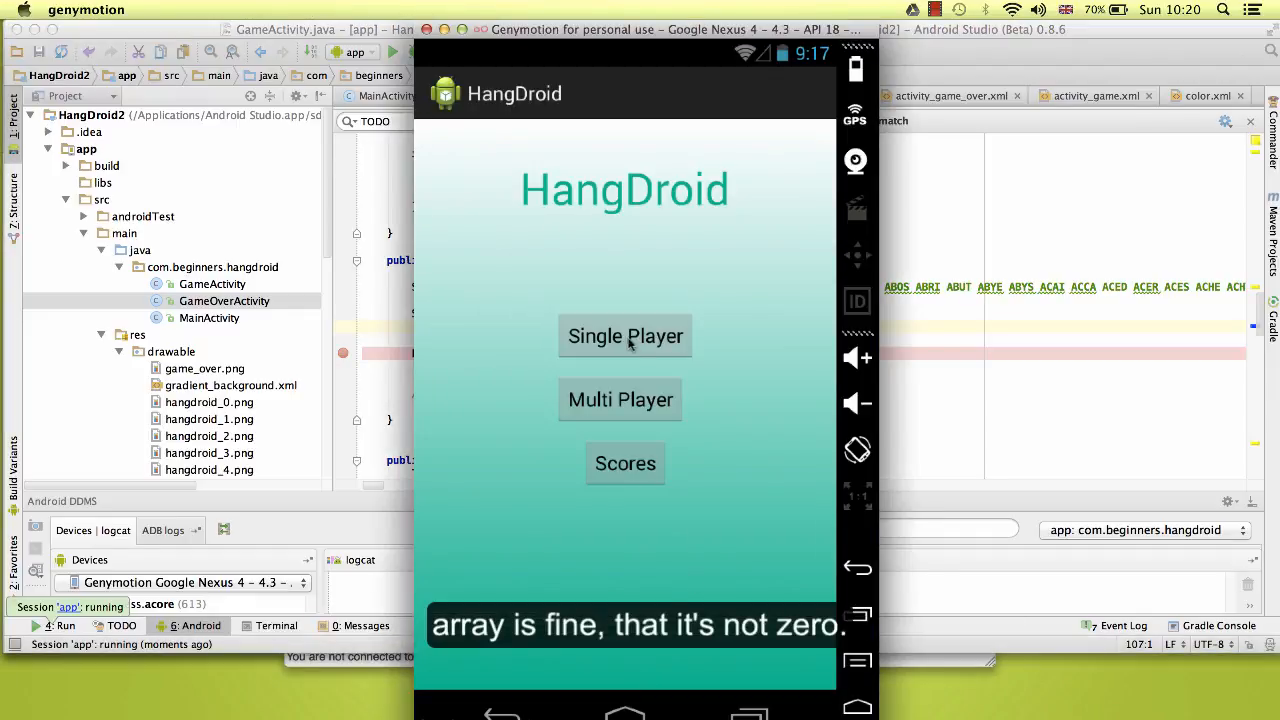
Tap Single Player in HangDroid to reach the gallows game screen.
left_click(624, 336)
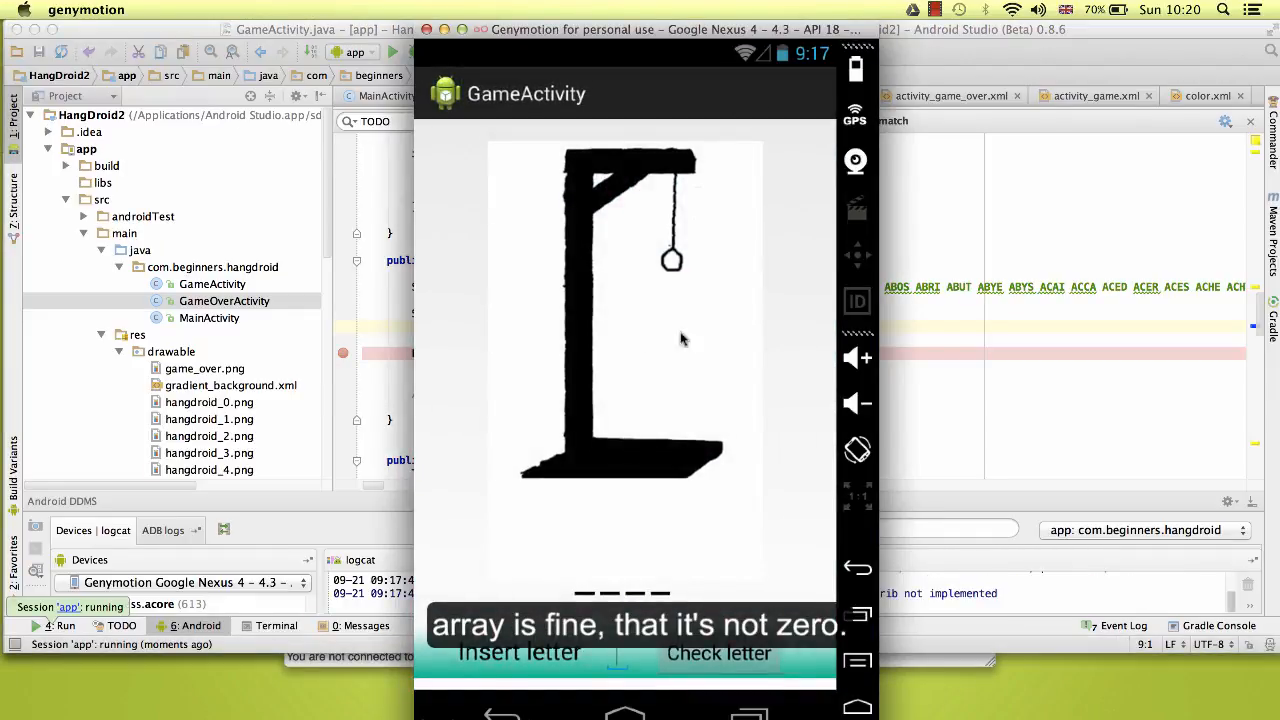
mouse_move(780, 428)
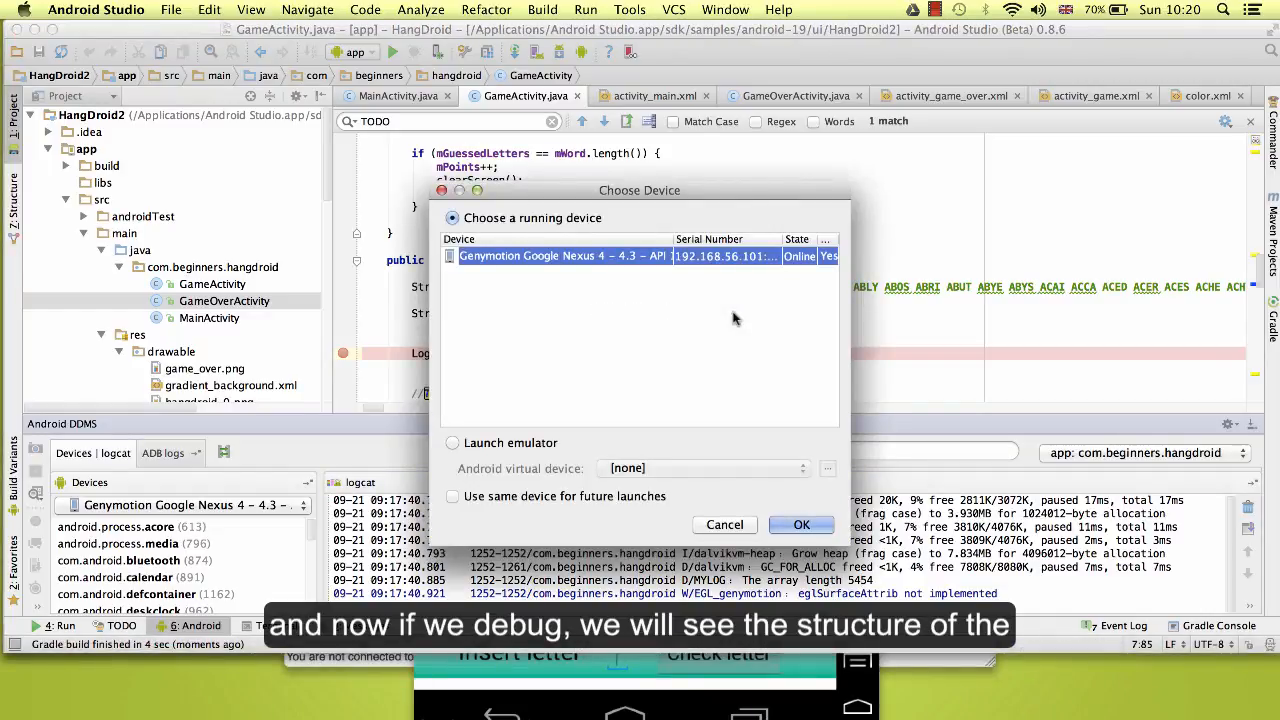
Debug on the Genymotion device and expand arrayWords in Variables to show its 5454 elements.
left_click(800, 524)
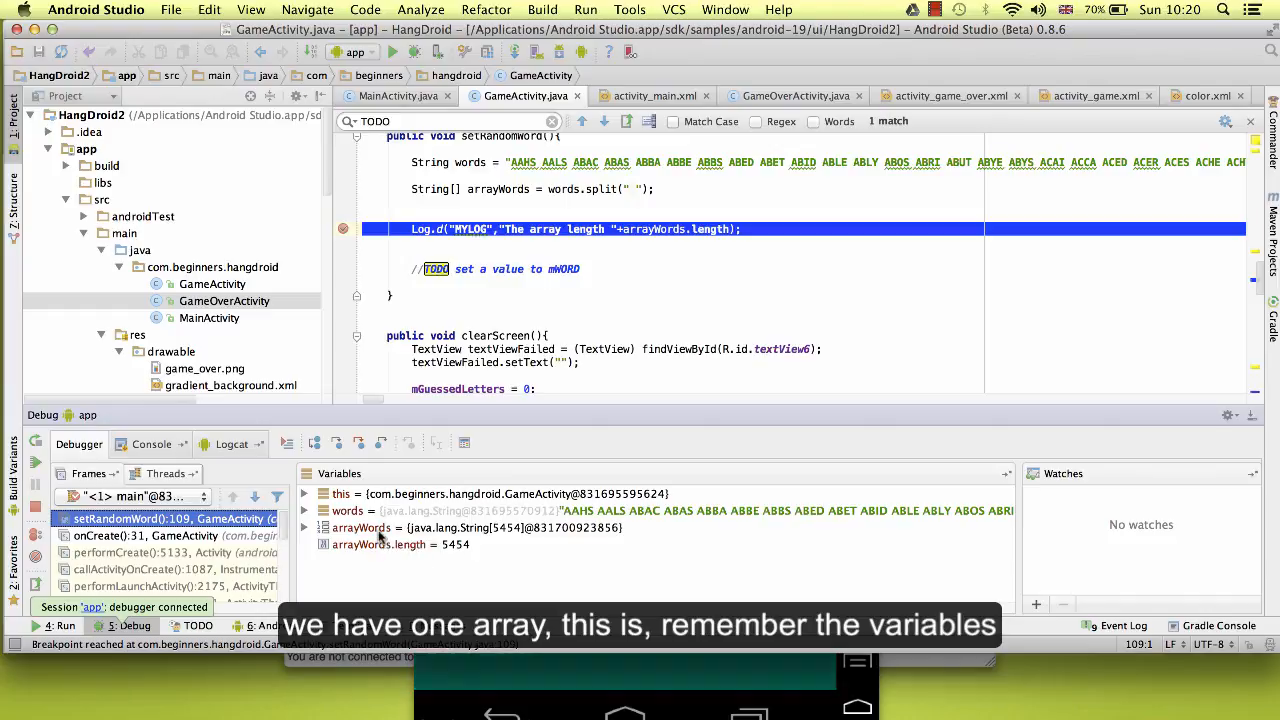
left_click(360, 528)
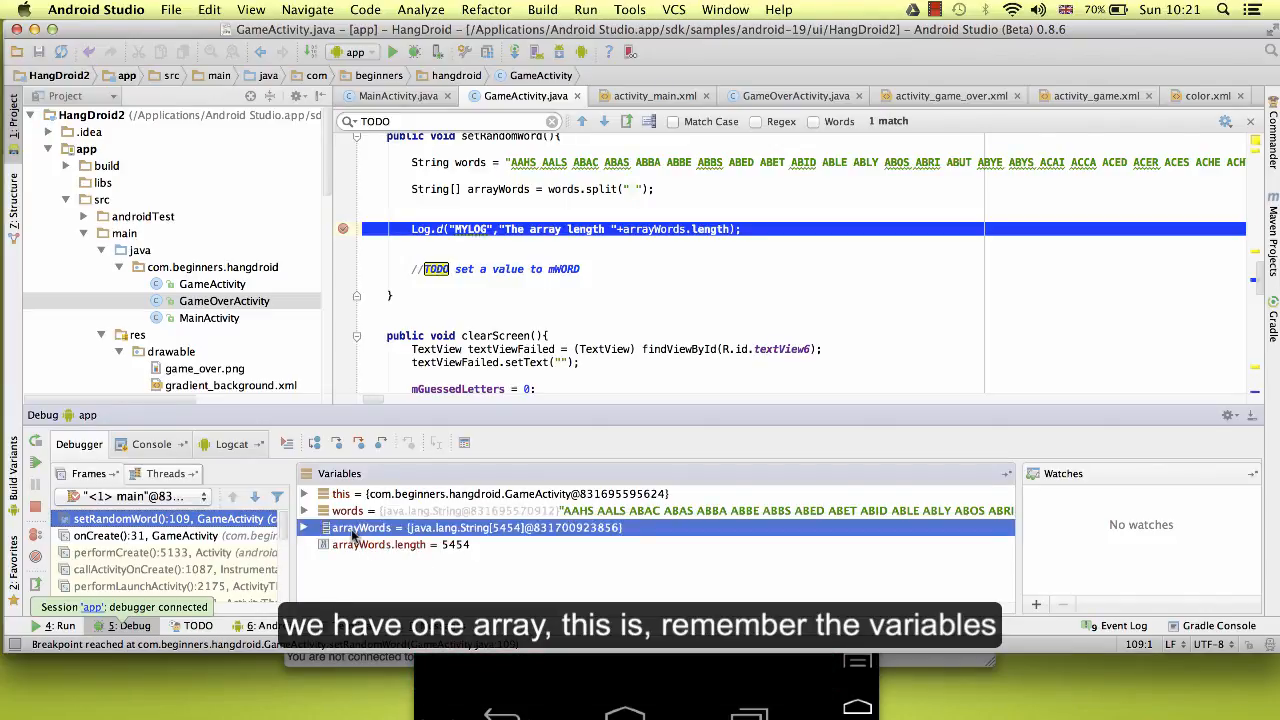
left_click(346, 512)
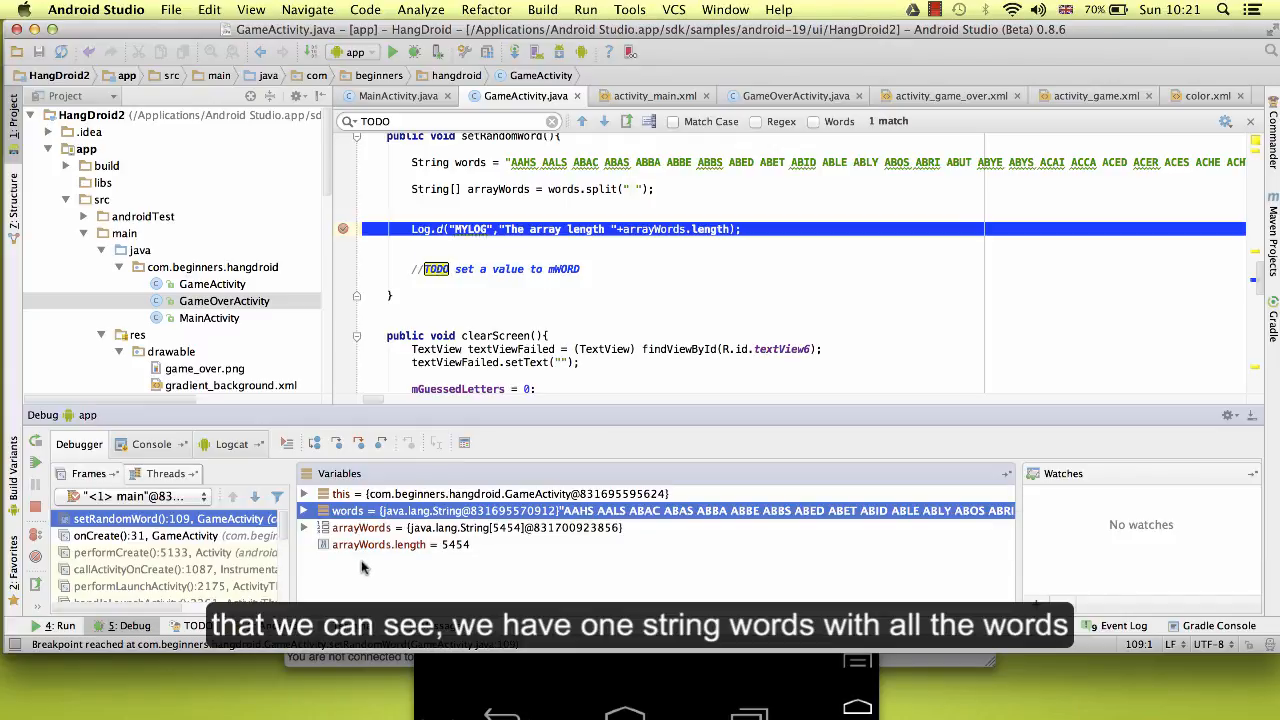
left_click(360, 528)
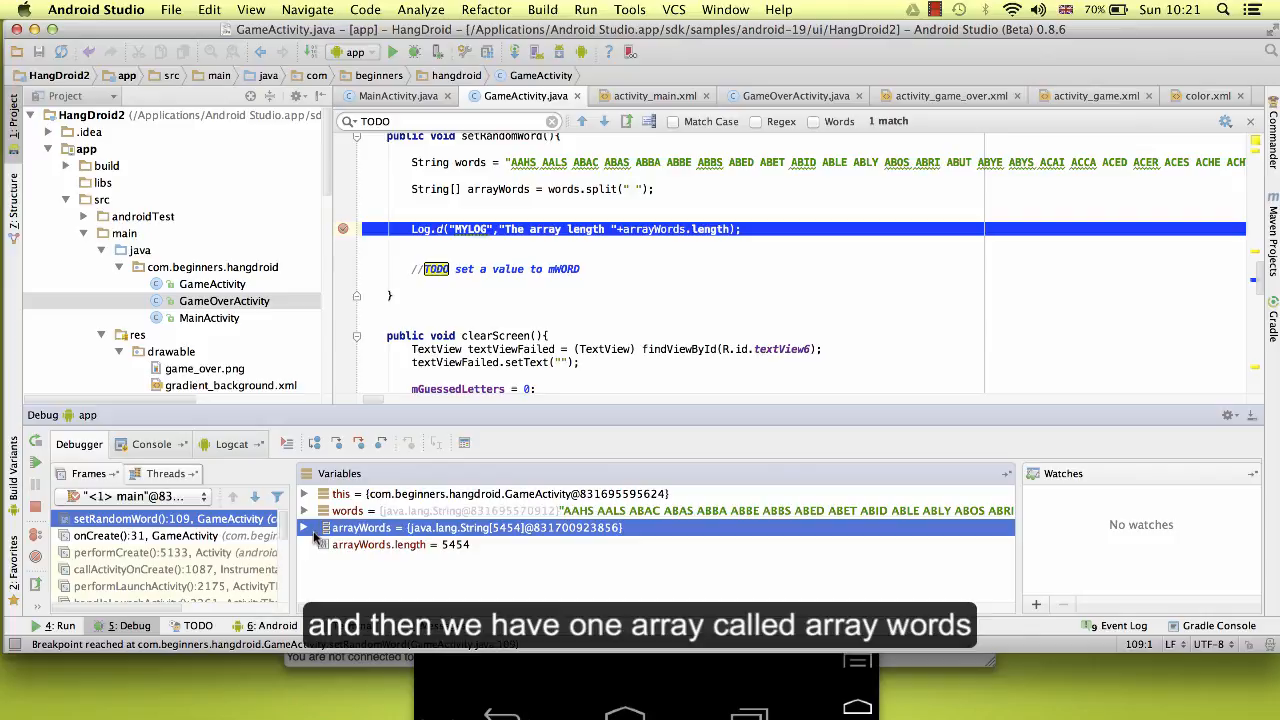
left_click(304, 528)
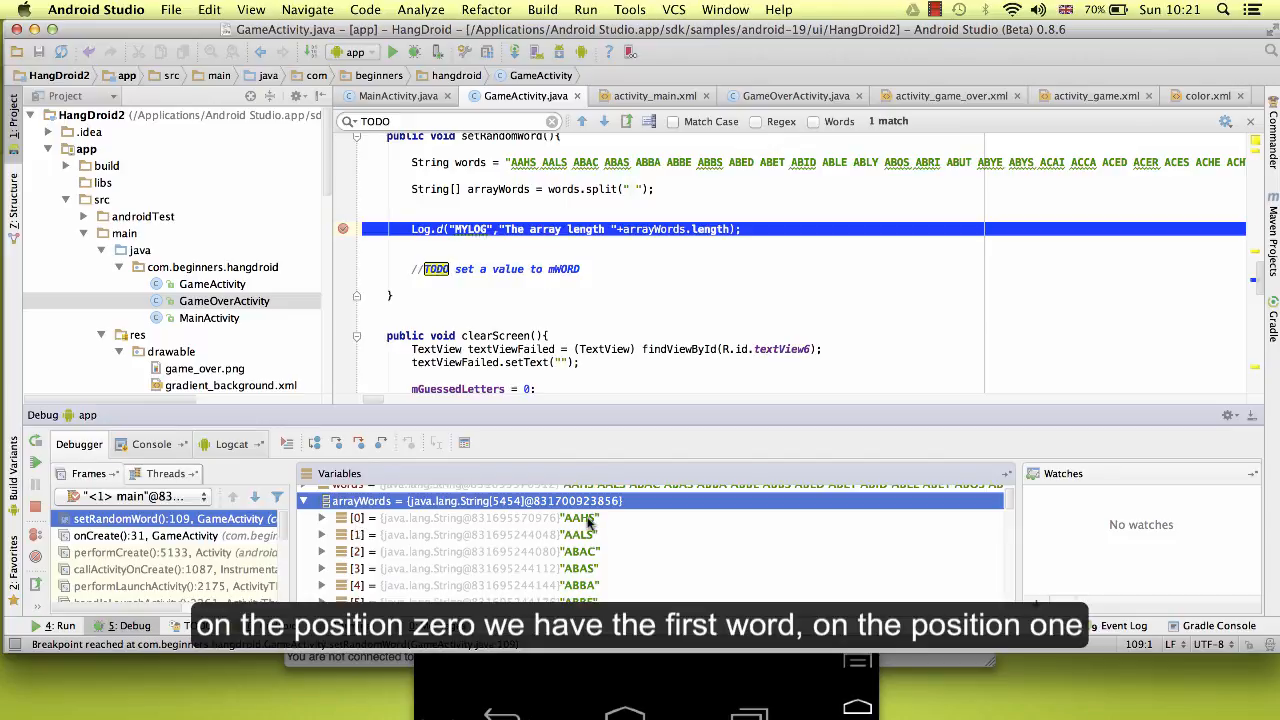
mouse_move(360, 540)
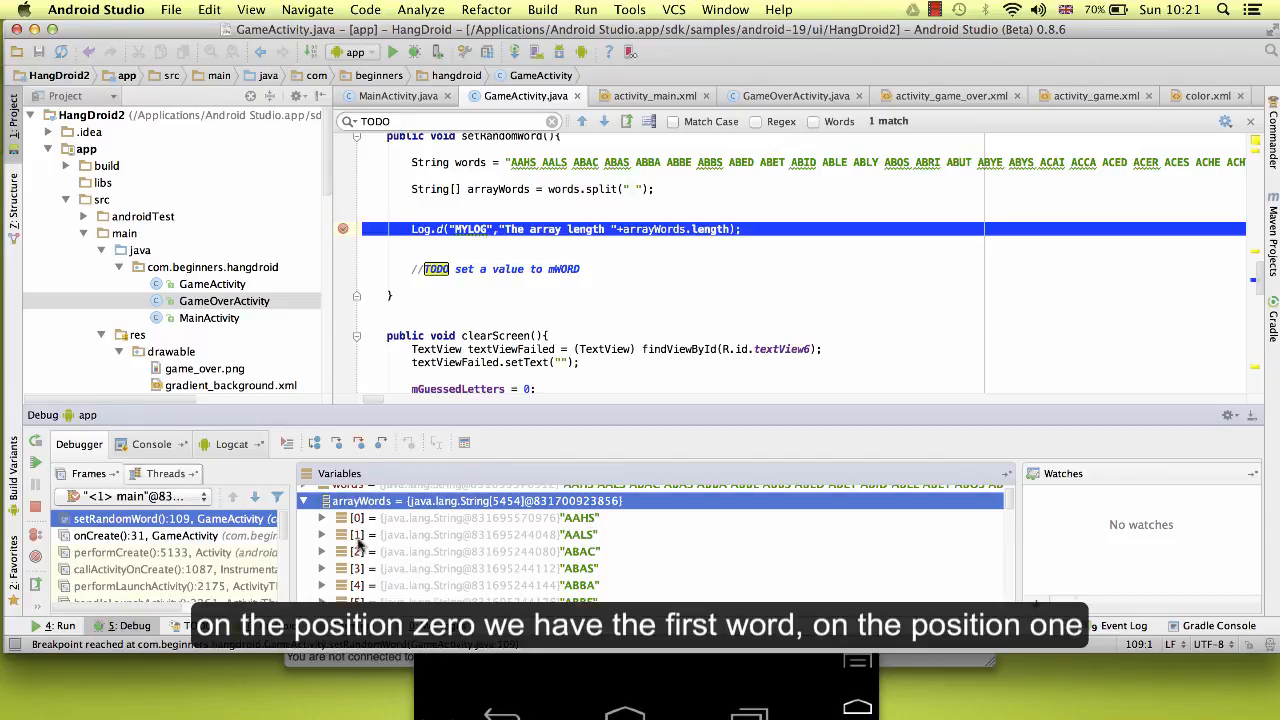